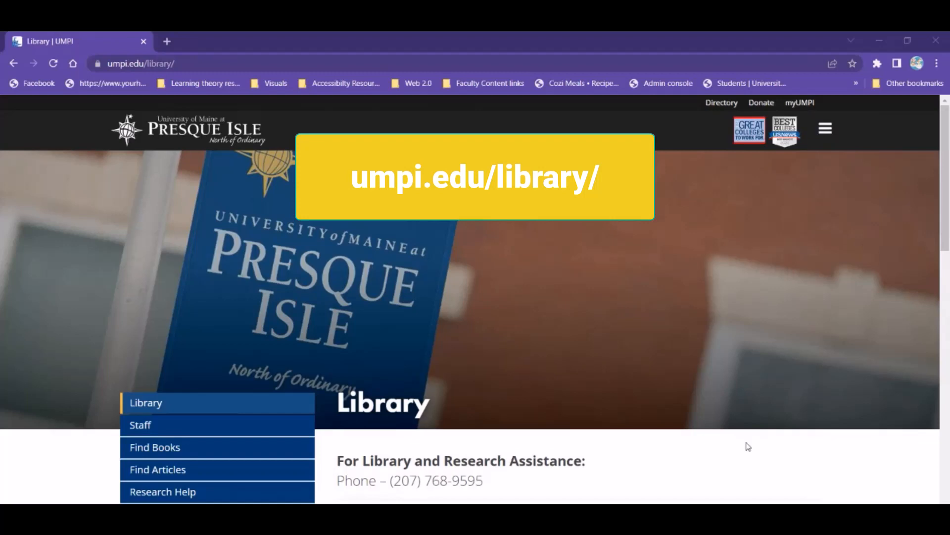
pyautogui.moveTo(206, 83)
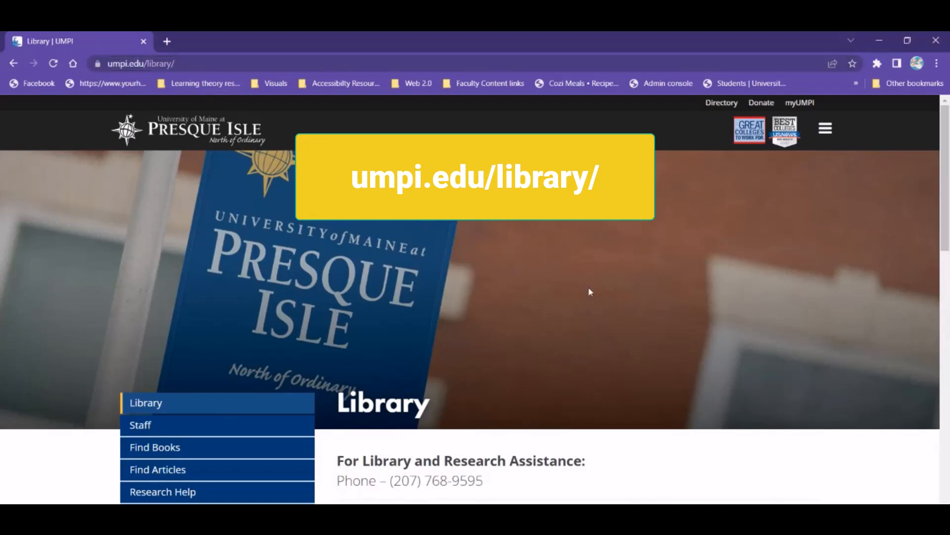
# Open the OneSearch catalogue from the library page in a new tab.
pyautogui.scroll(-3)
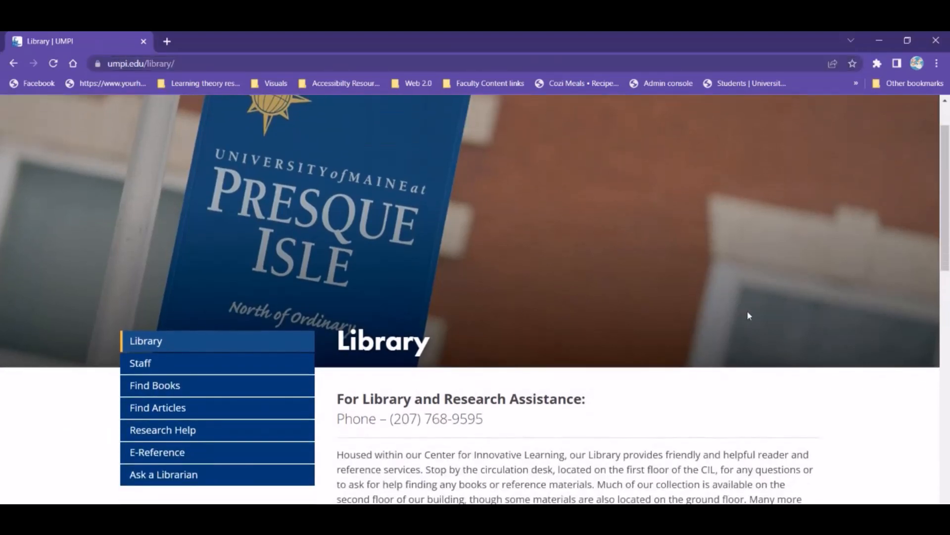
pyautogui.moveTo(812, 327)
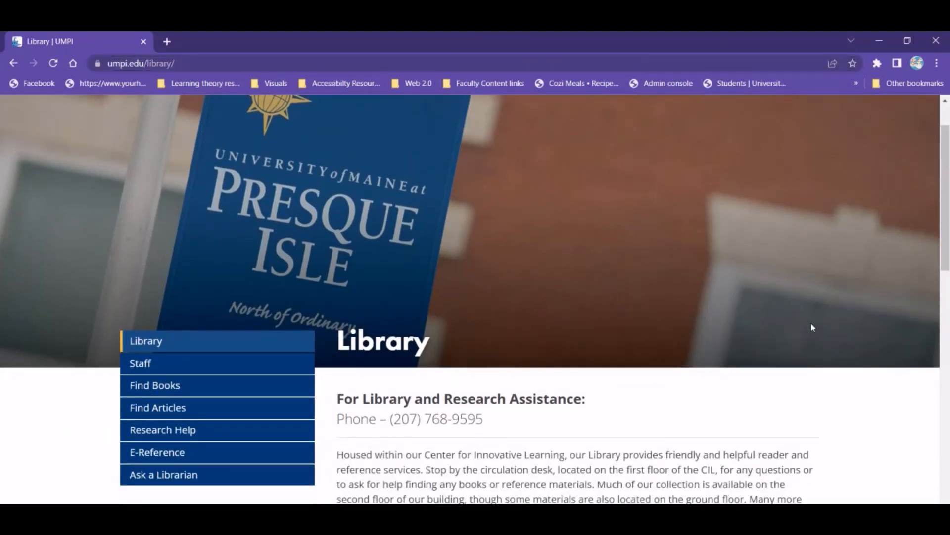
pyautogui.scroll(-3)
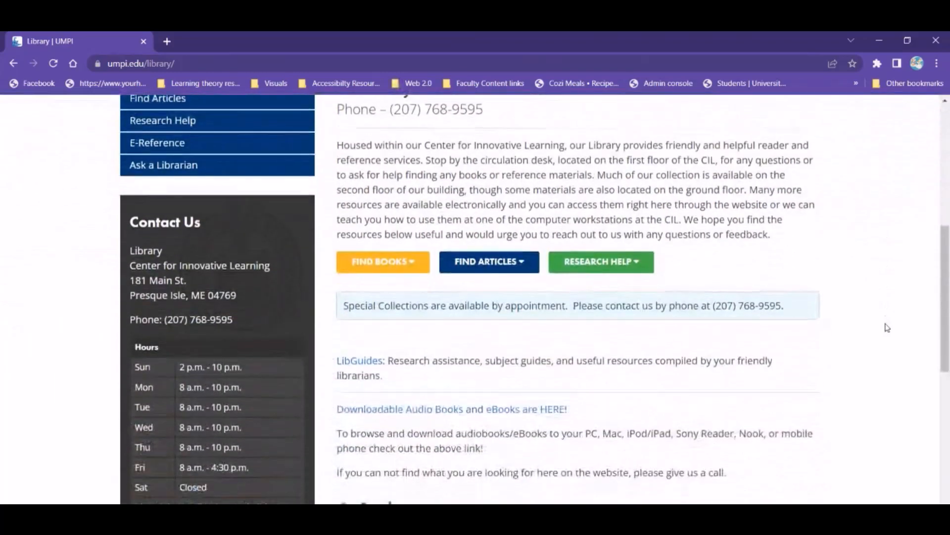
pyautogui.scroll(-3)
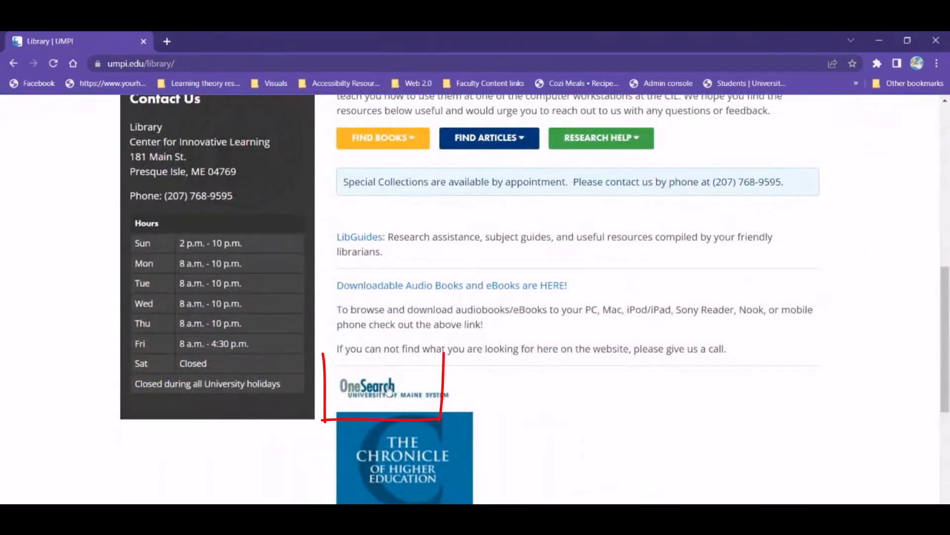
pyautogui.click(376, 386)
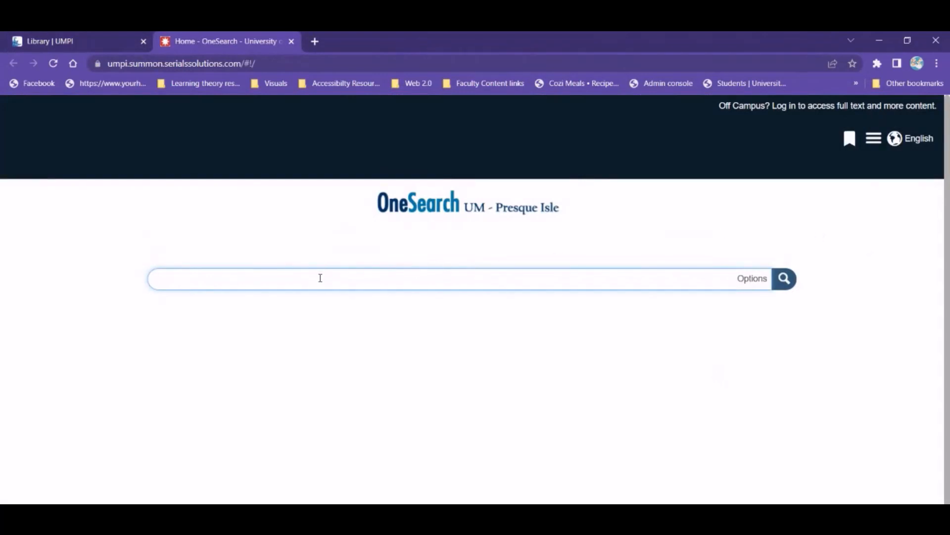
# View the empty Saved Items list and reveal the menu offering RefWorks Log In.
pyautogui.click(320, 278)
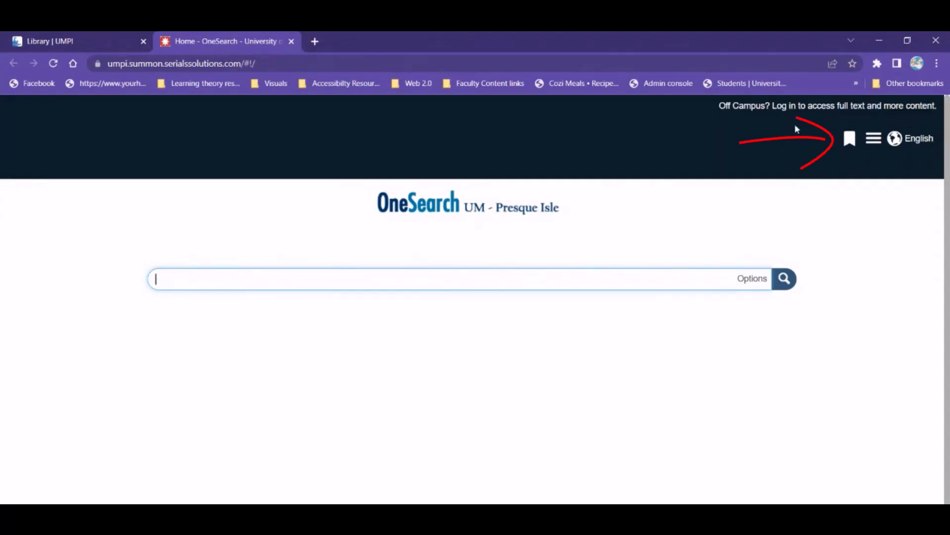
pyautogui.moveTo(849, 138)
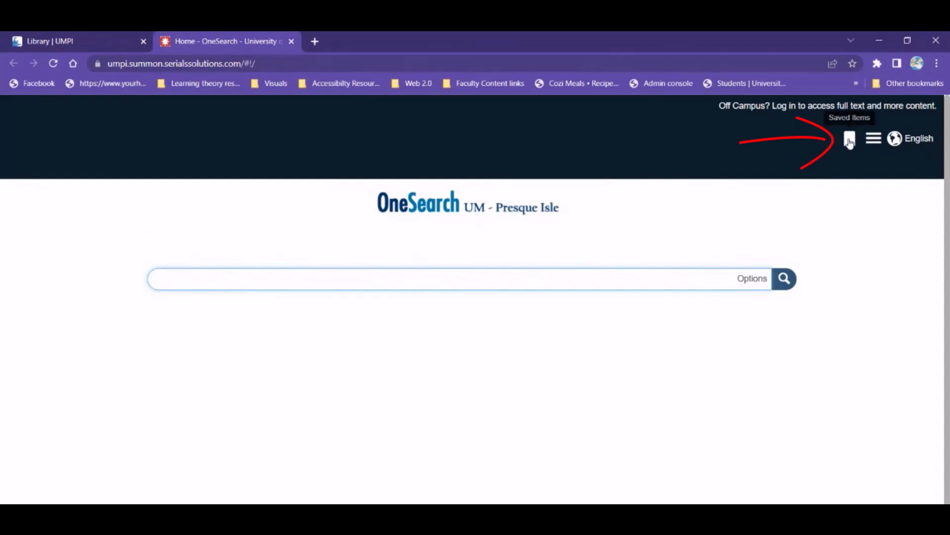
pyautogui.click(849, 138)
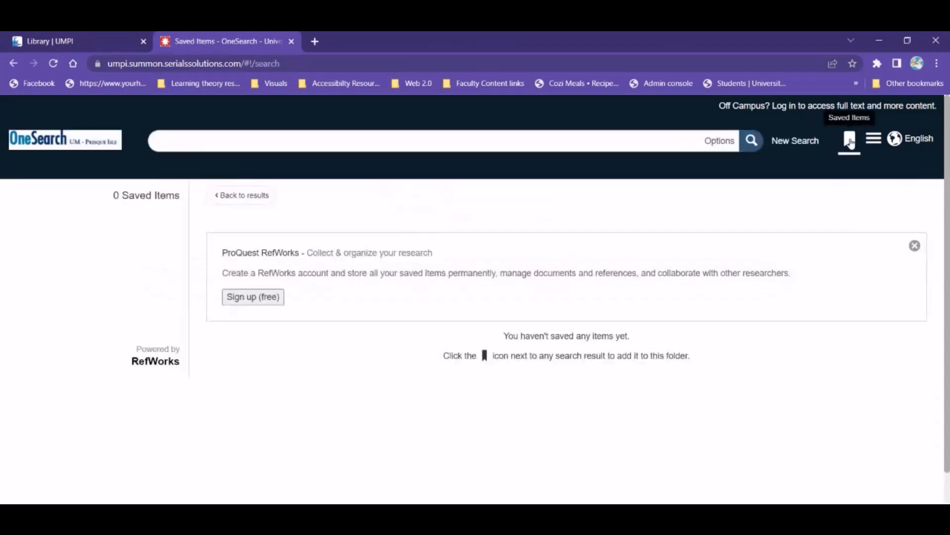
pyautogui.moveTo(873, 139)
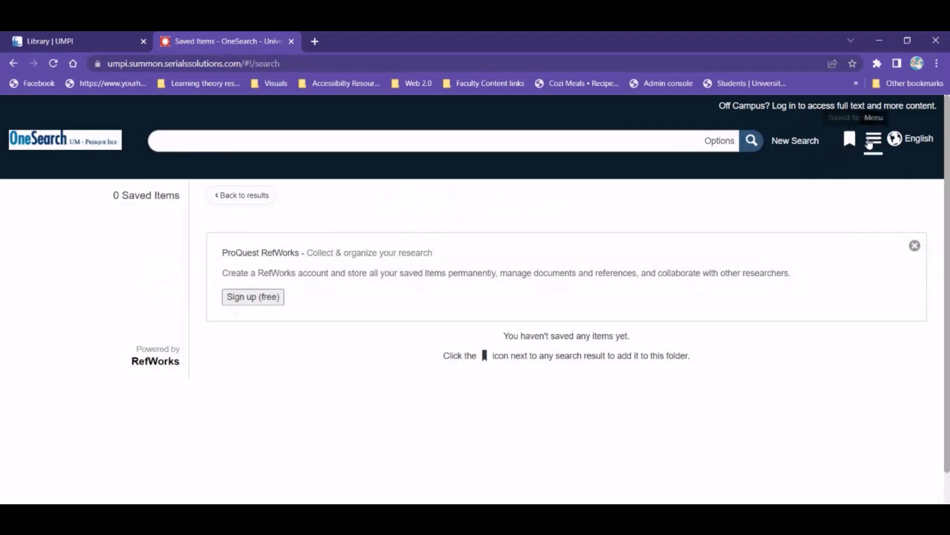
pyautogui.click(873, 139)
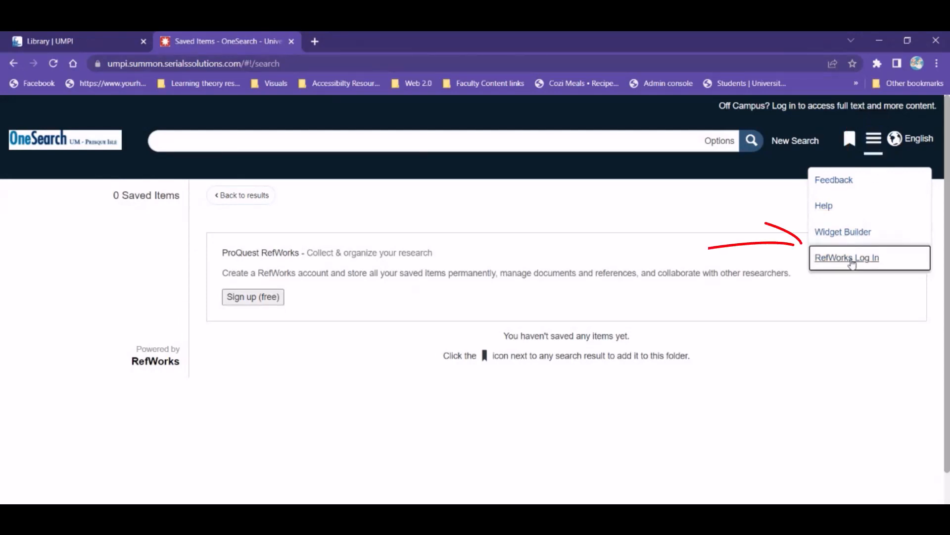
# Sign in to the existing RefWorks account from the OneSearch menu.
pyautogui.click(847, 257)
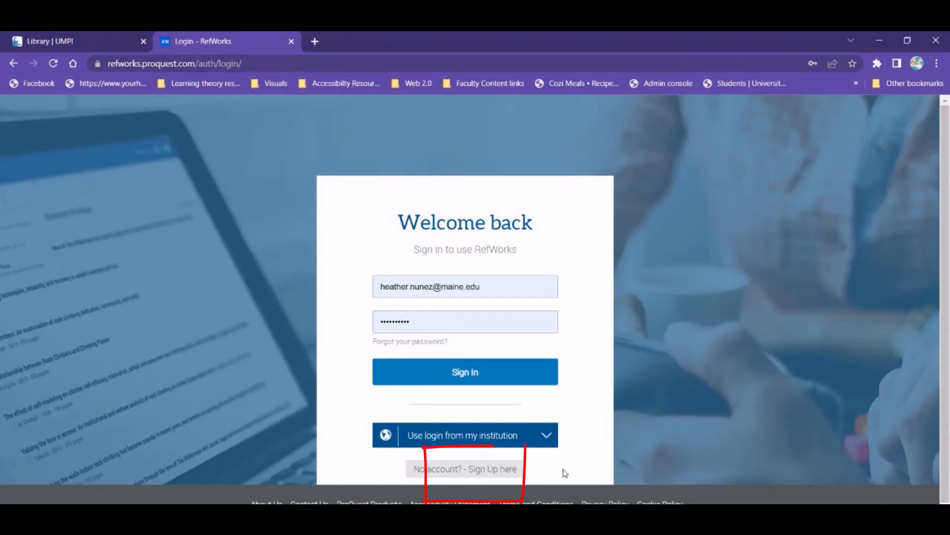
pyautogui.moveTo(580, 377)
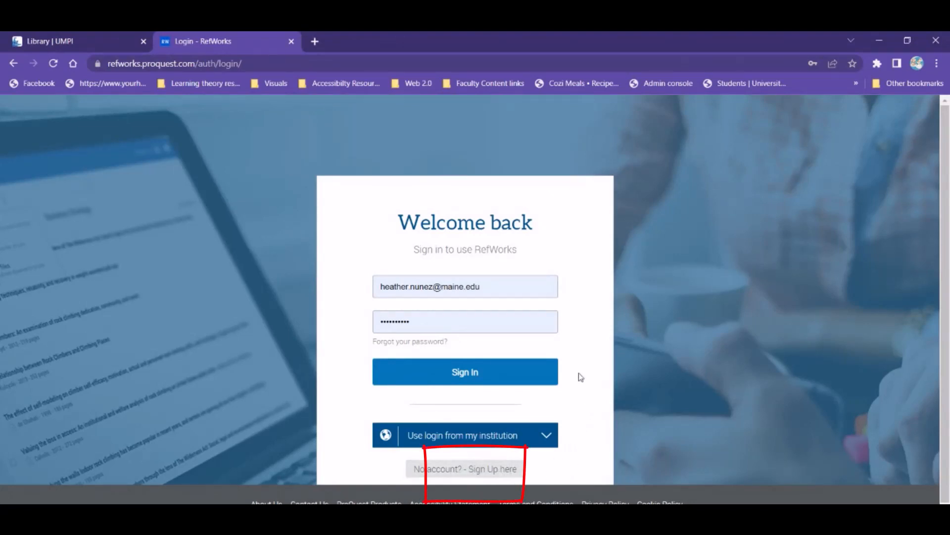
pyautogui.moveTo(570, 359)
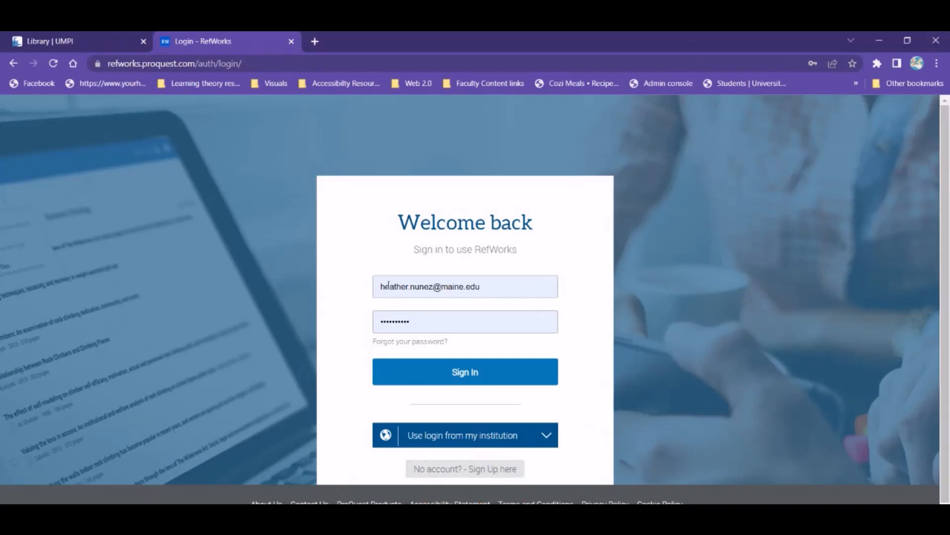
pyautogui.click(465, 371)
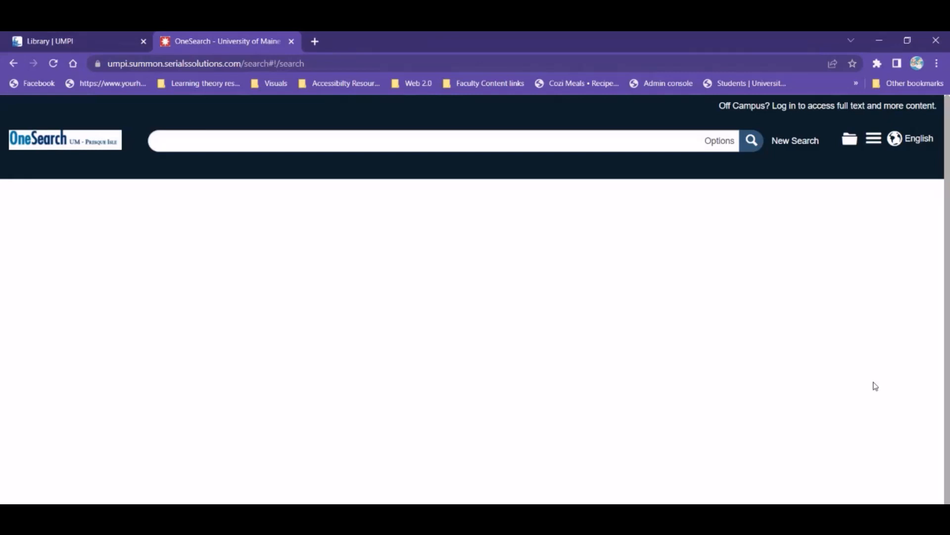
pyautogui.moveTo(873, 139)
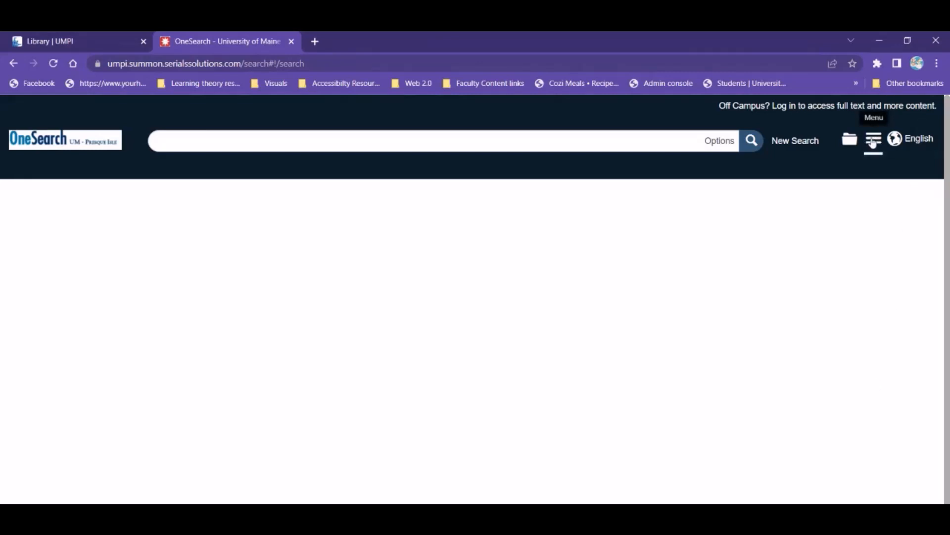
pyautogui.click(873, 139)
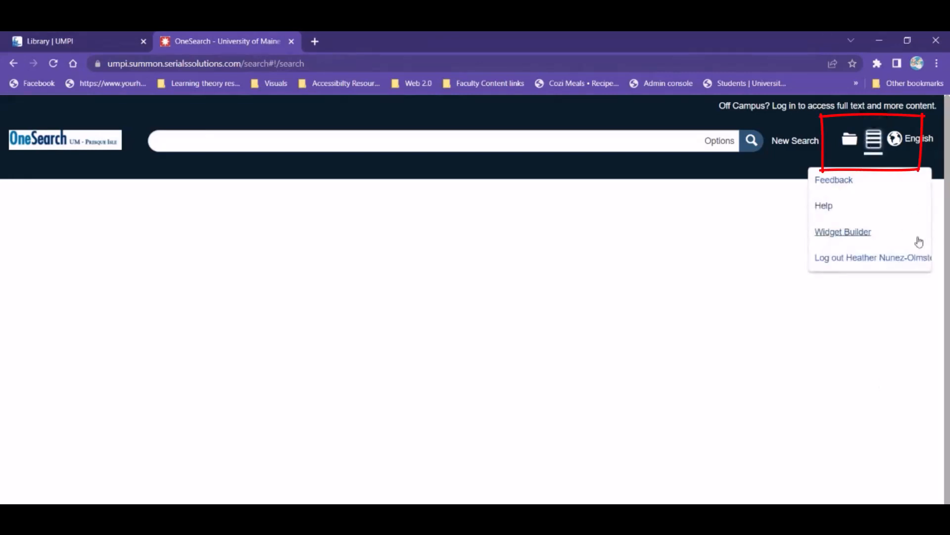
pyautogui.moveTo(891, 265)
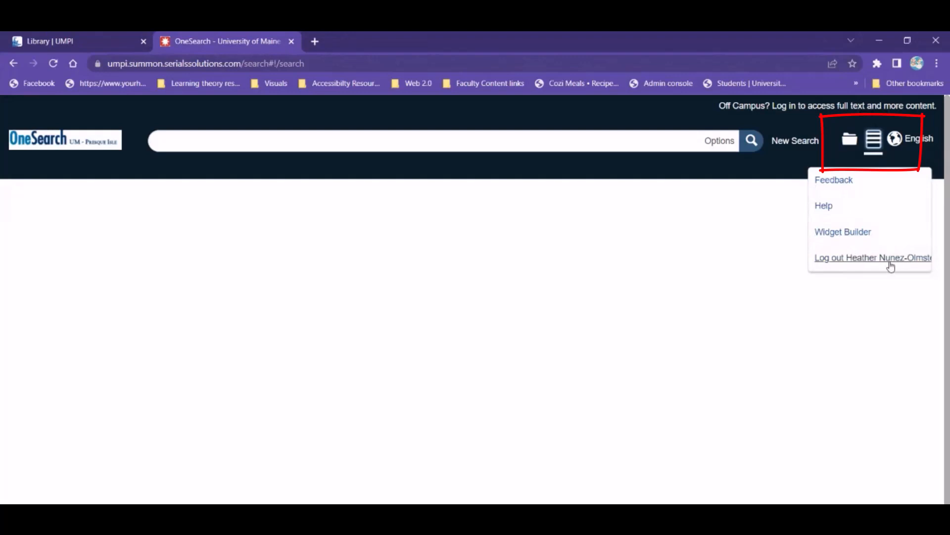
pyautogui.moveTo(850, 140)
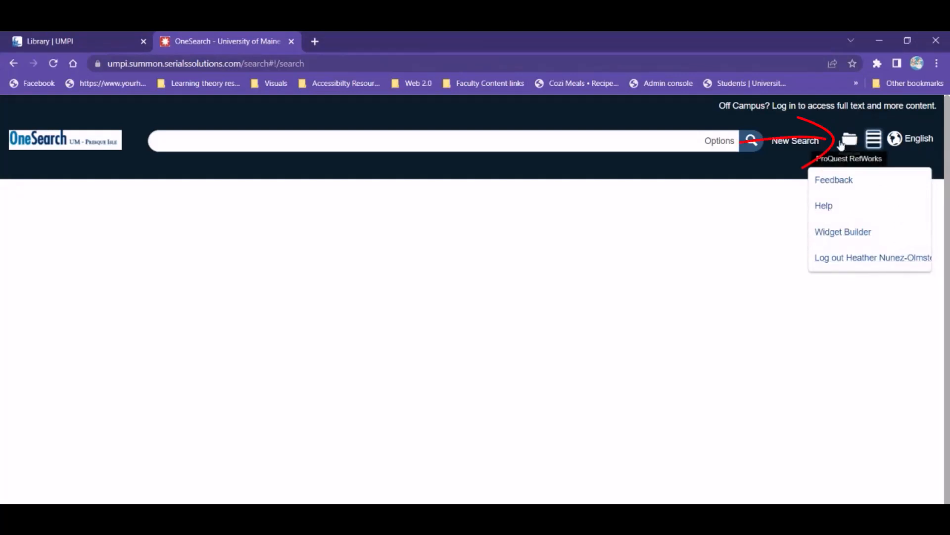
pyautogui.click(849, 139)
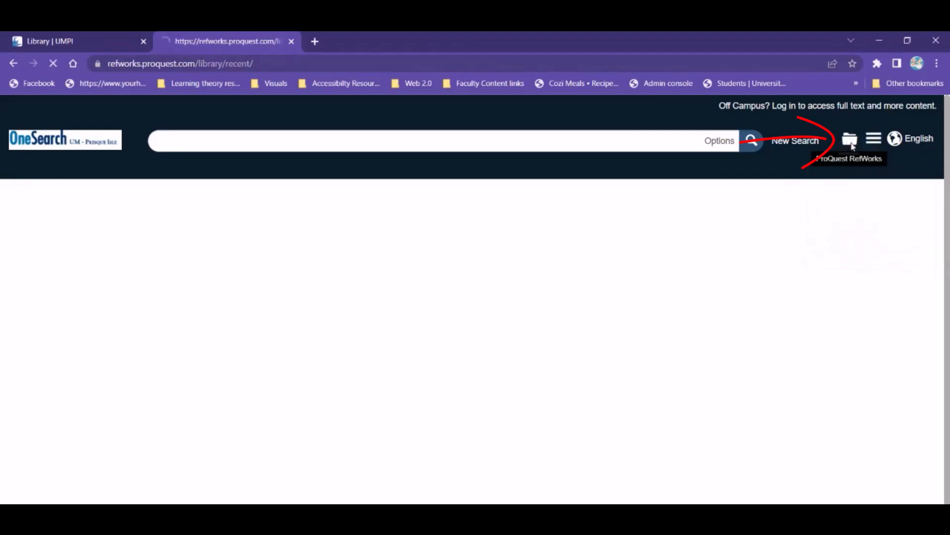
pyautogui.click(850, 140)
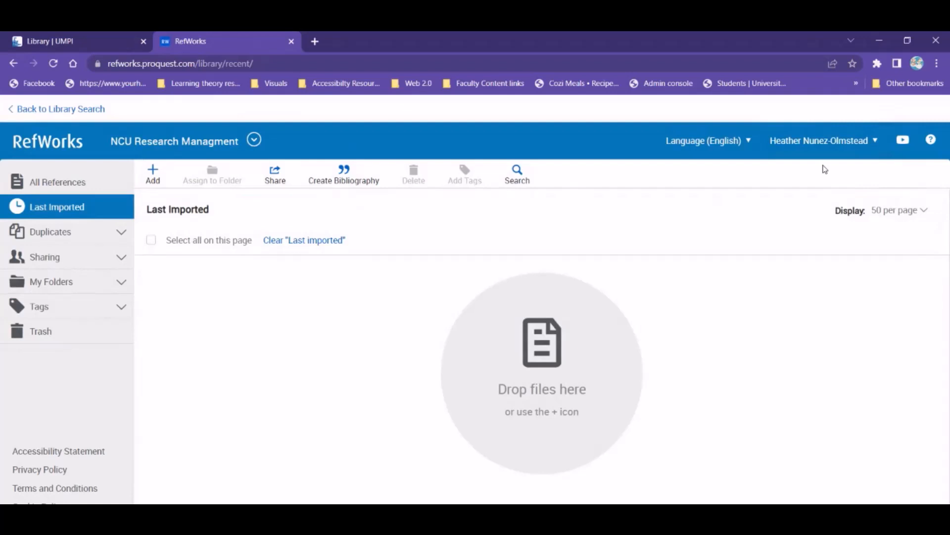
pyautogui.moveTo(61, 109)
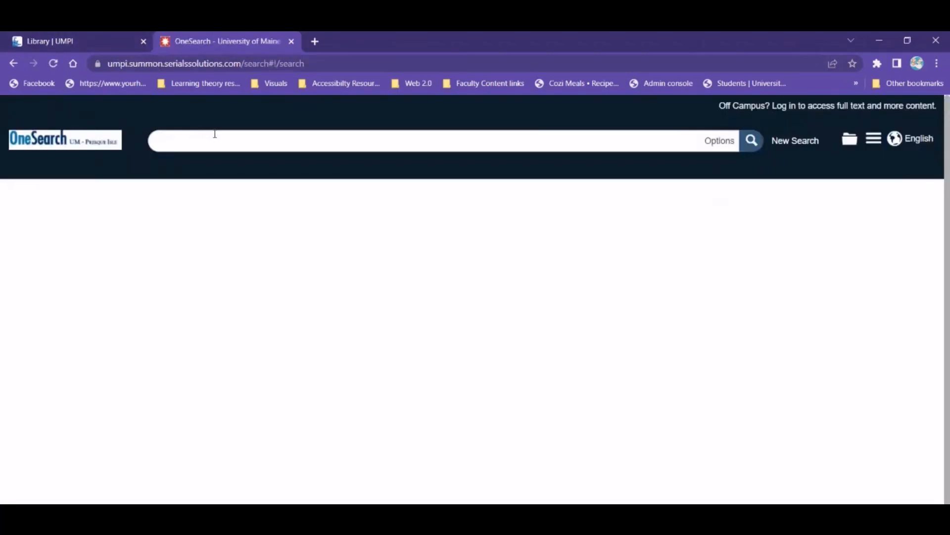
# Search OneSearch for 'study skills for college freshman'.
pyautogui.click(424, 140)
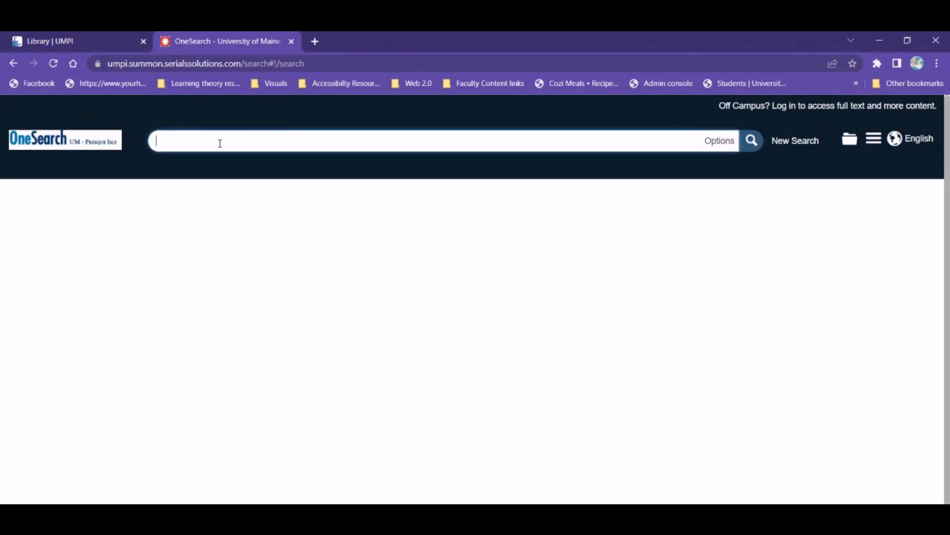
pyautogui.write('study skills')
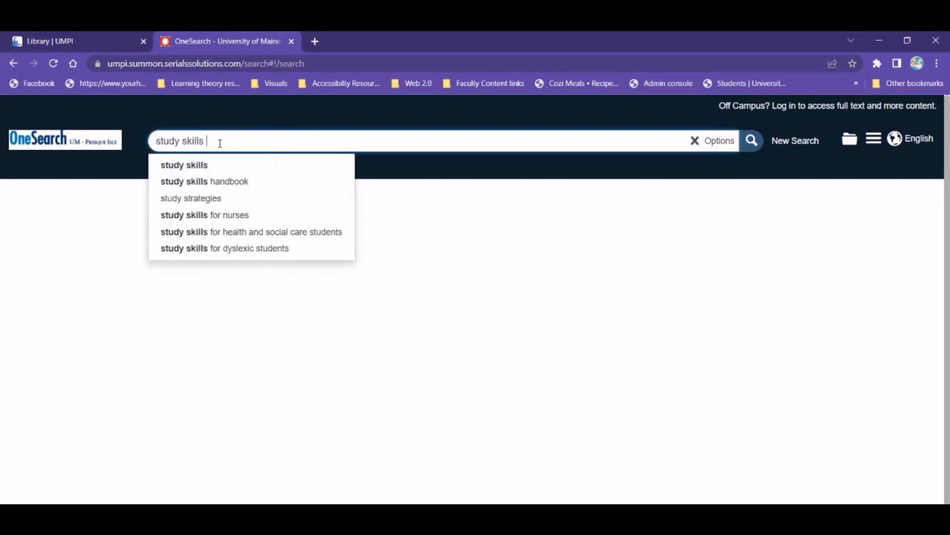
pyautogui.write('for college freshman')
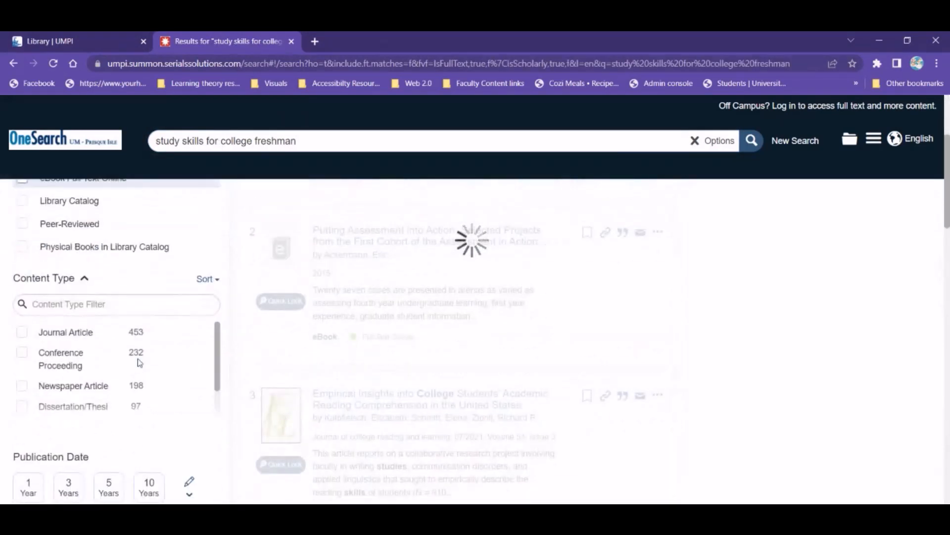
# Limit results to the past year and export the writing motivation article to RefWorks.
pyautogui.click(28, 456)
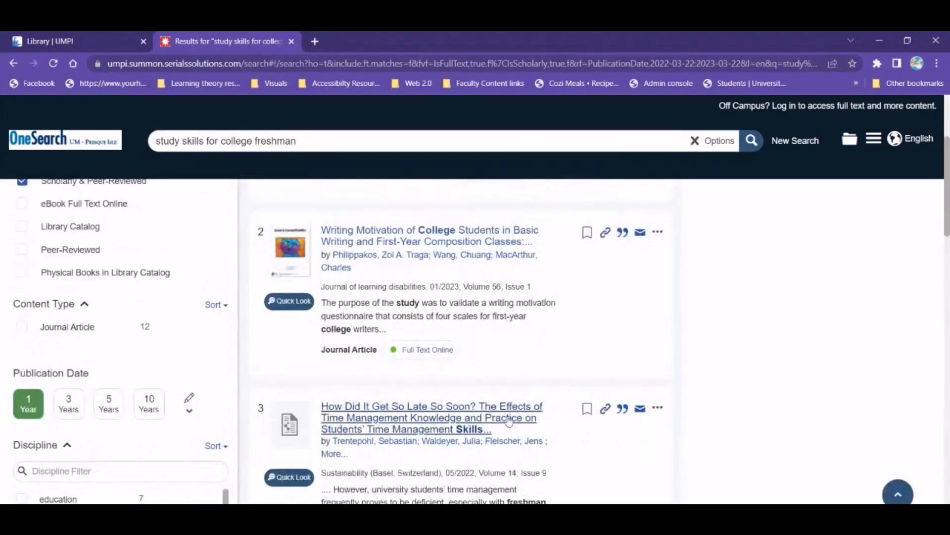
pyautogui.scroll(3)
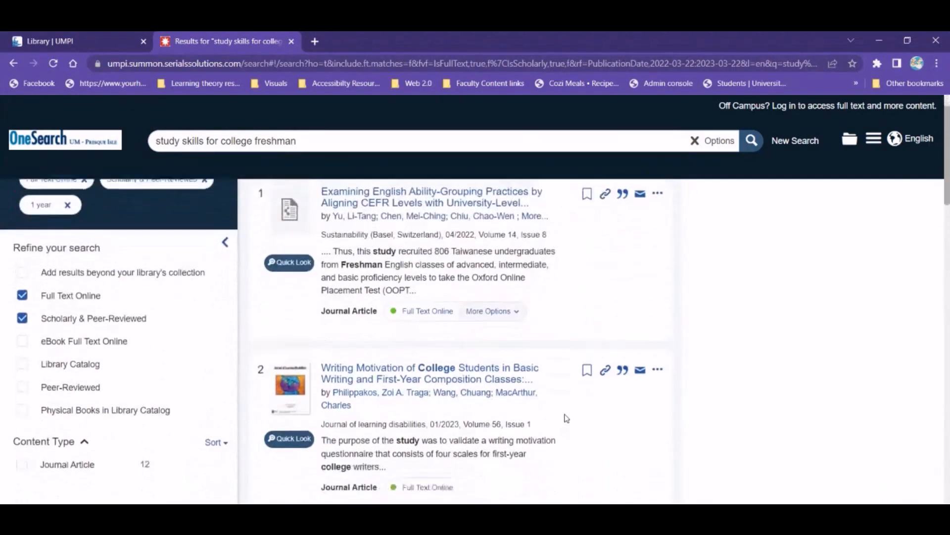
pyautogui.scroll(-3)
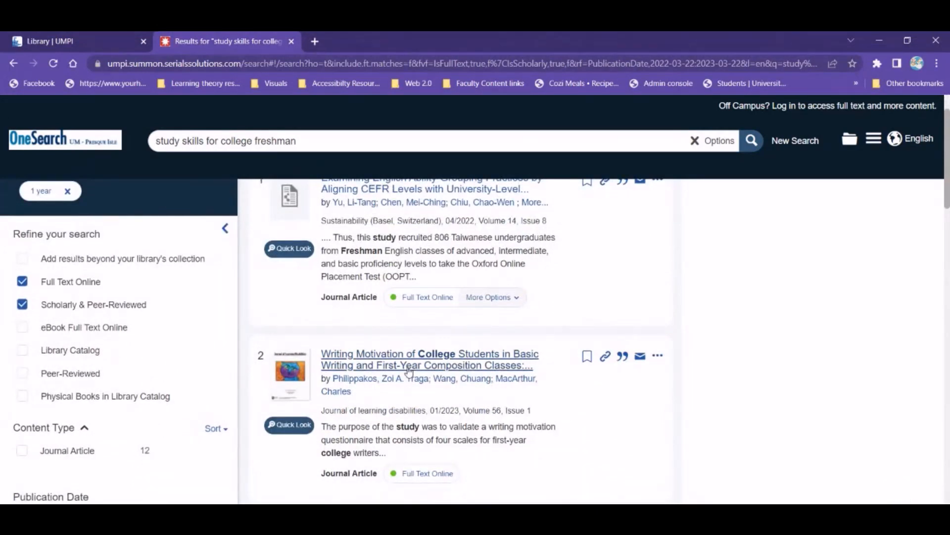
pyautogui.moveTo(587, 356)
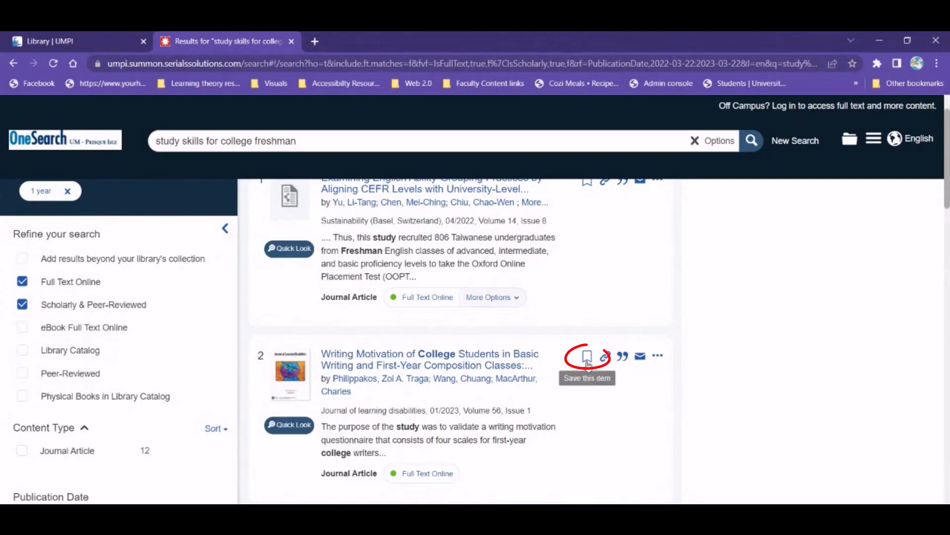
pyautogui.moveTo(604, 356)
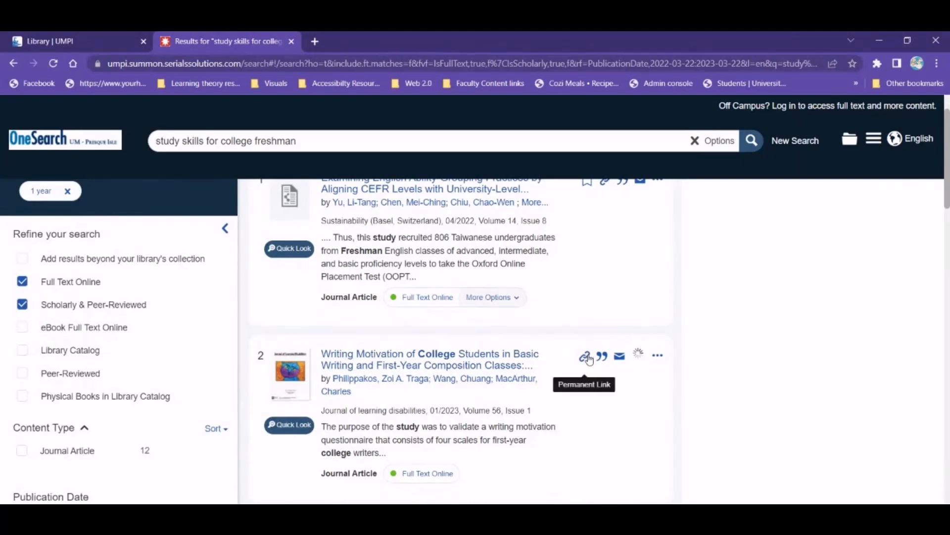
pyautogui.click(657, 357)
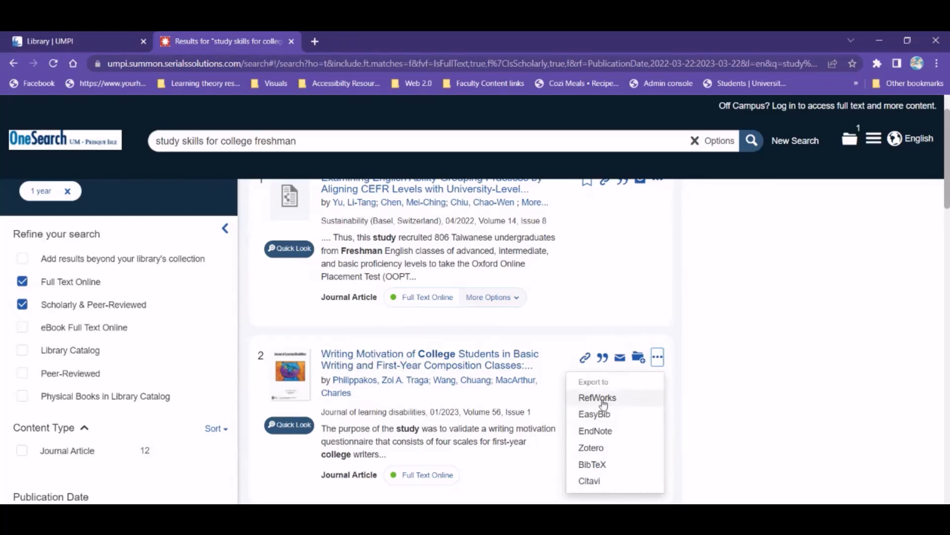
pyautogui.click(596, 397)
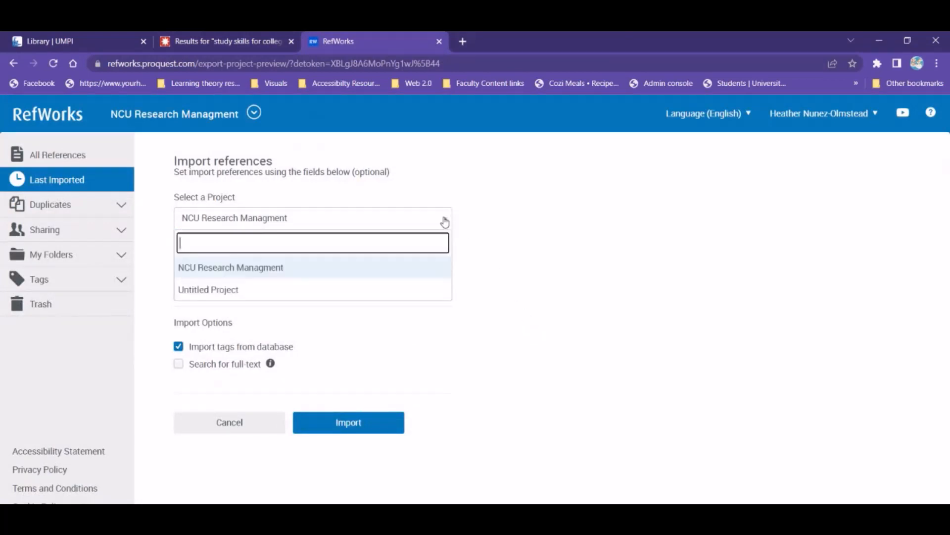
# Import the article into Untitled Project under the First year folder.
pyautogui.click(208, 289)
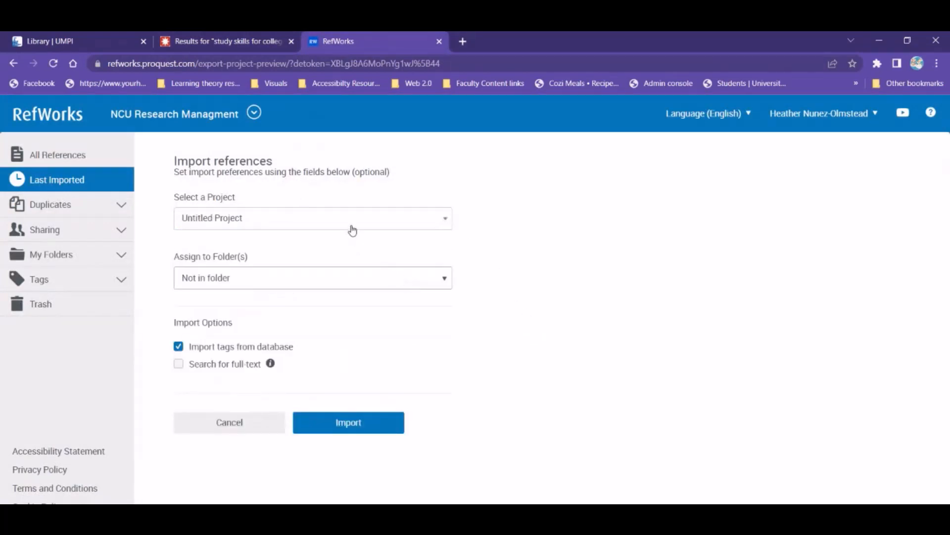
pyautogui.click(313, 277)
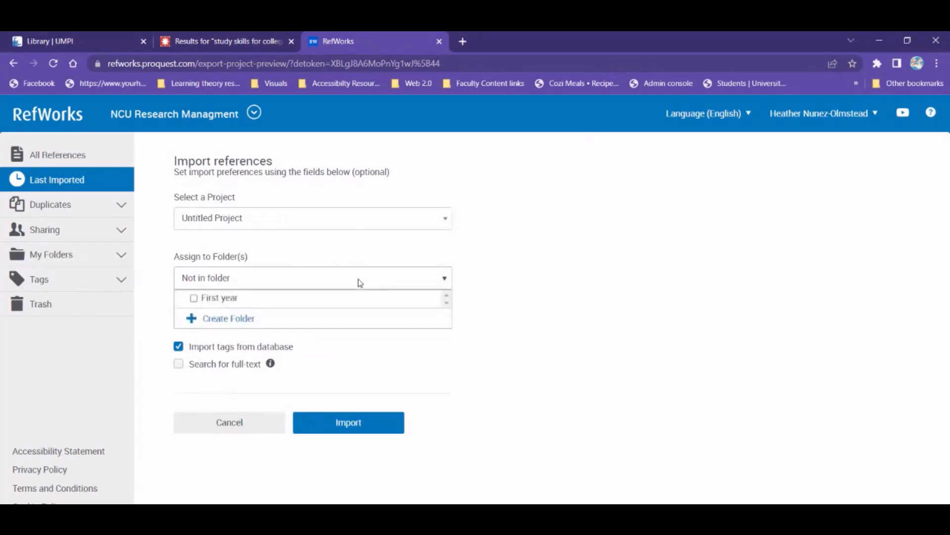
pyautogui.click(193, 298)
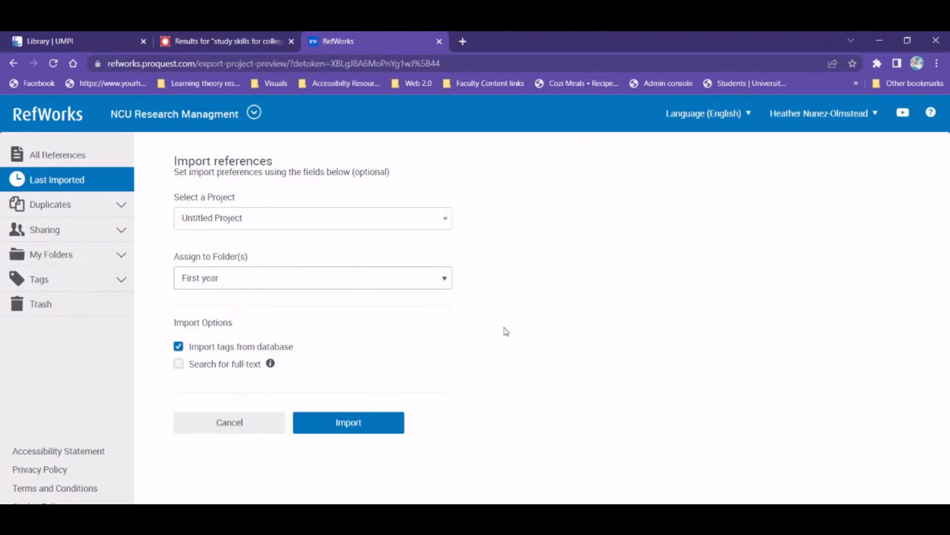
pyautogui.moveTo(385, 380)
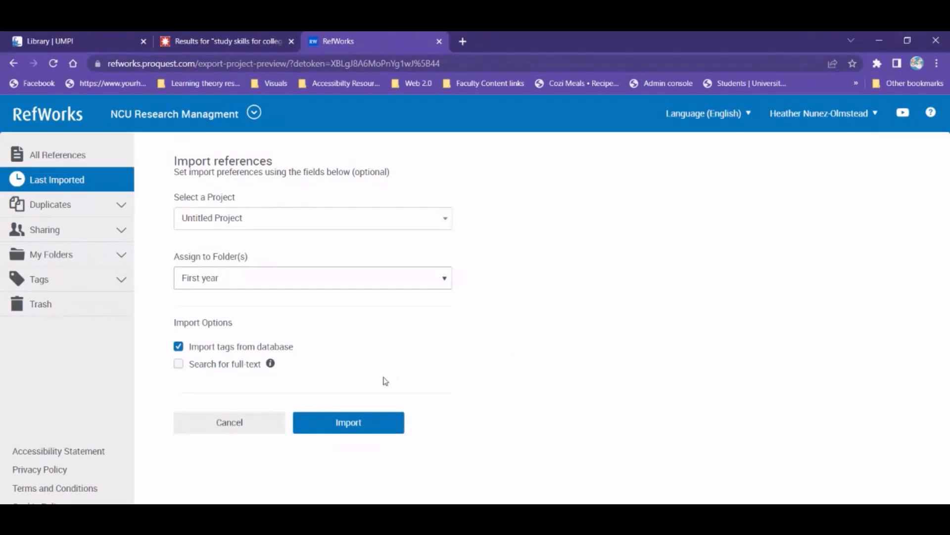
pyautogui.click(348, 422)
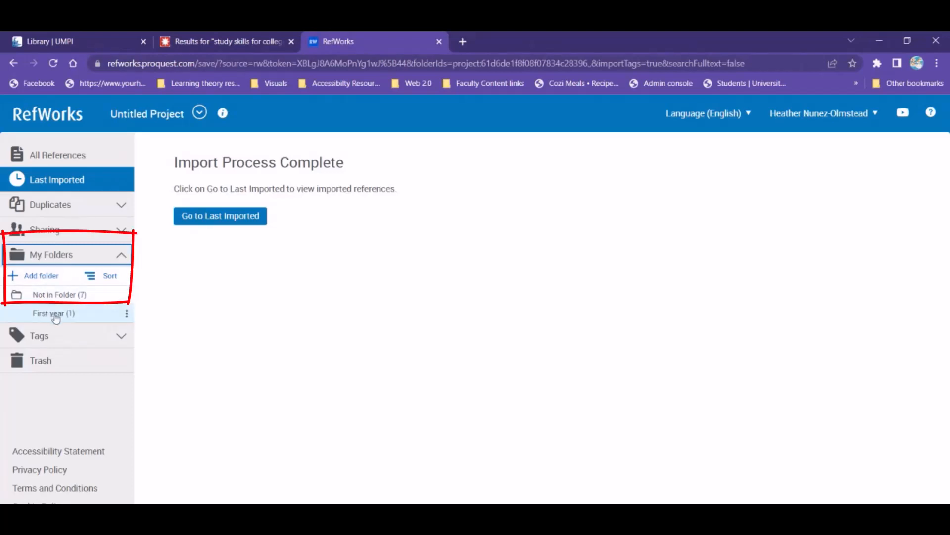
# Show the seven Not in Folder references and scroll through them.
pyautogui.click(59, 295)
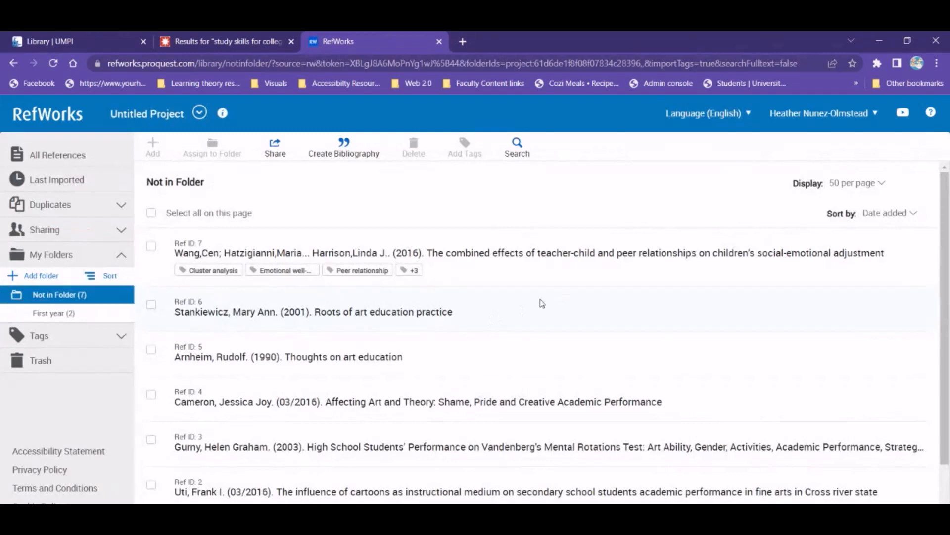
pyautogui.moveTo(60, 314)
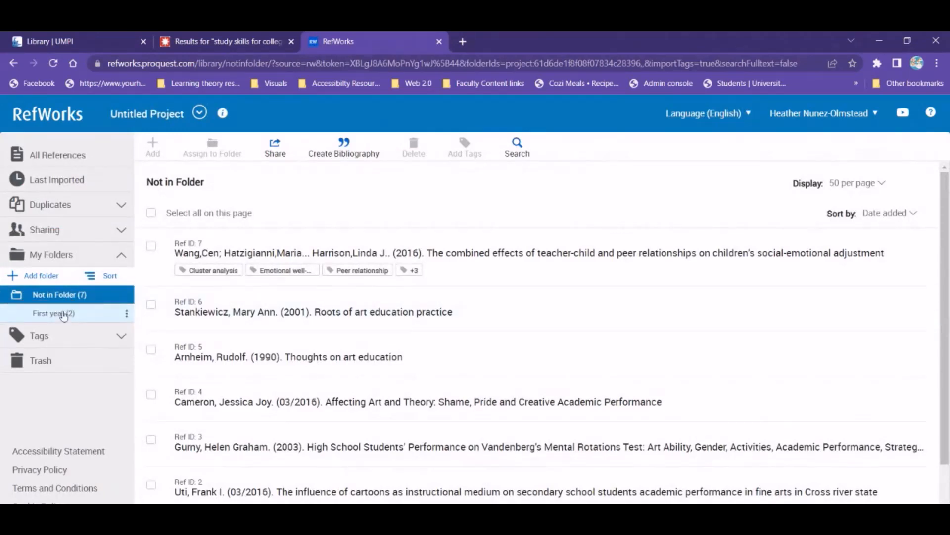
pyautogui.scroll(-3)
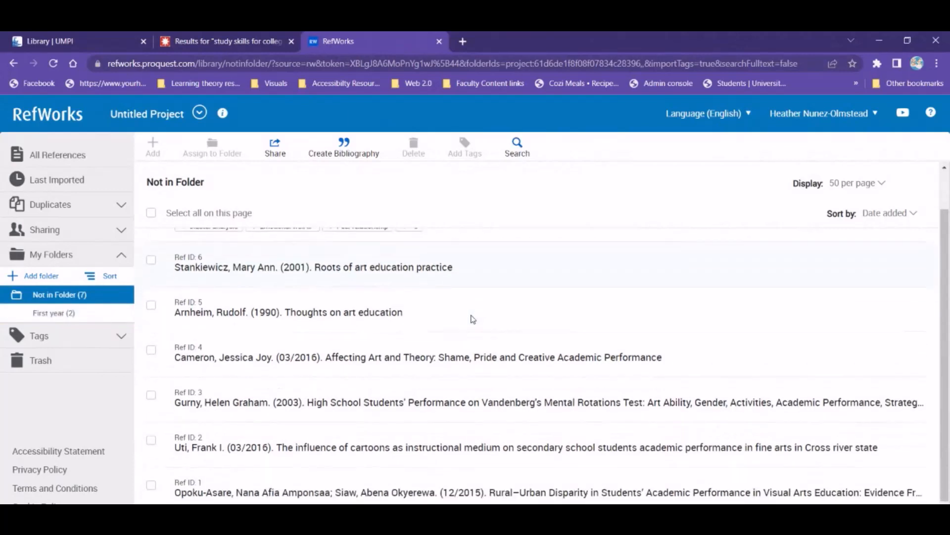
pyautogui.scroll(3)
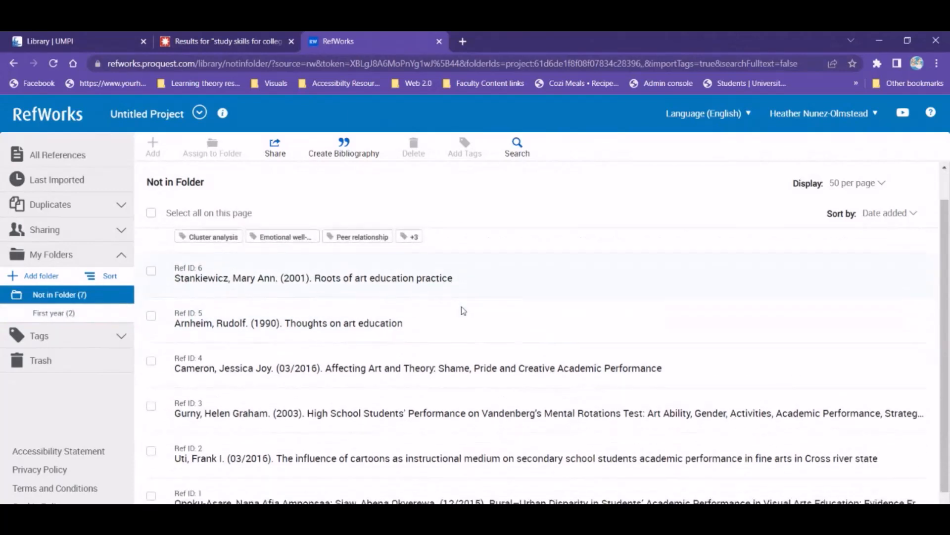
pyautogui.scroll(3)
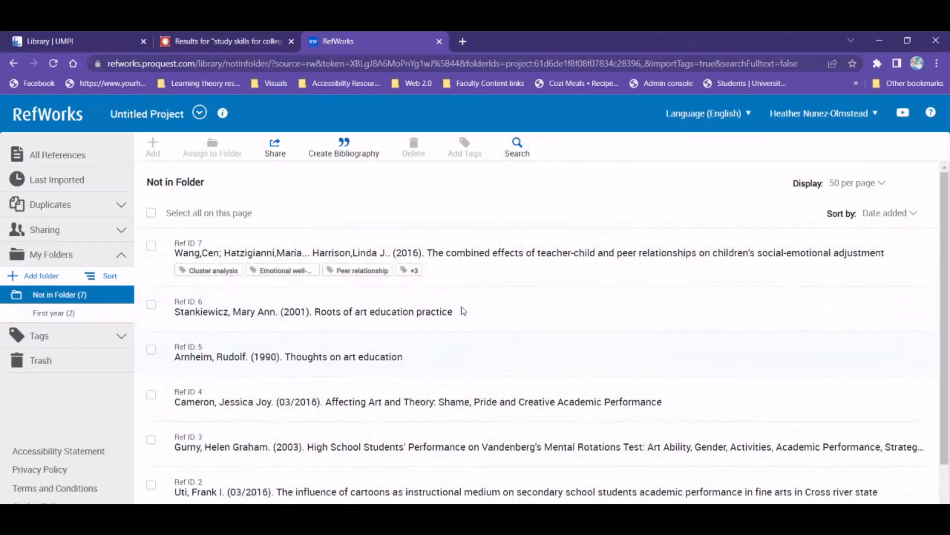
pyautogui.moveTo(420, 331)
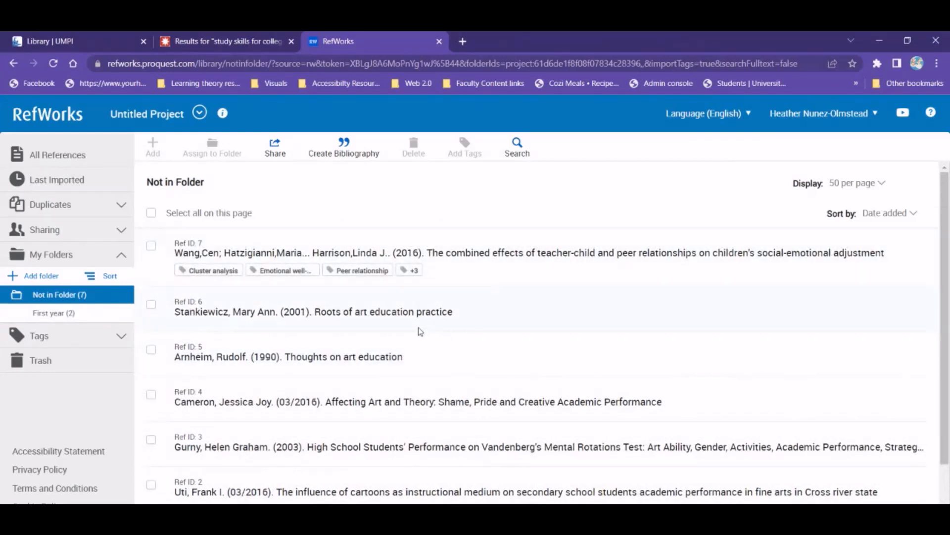
pyautogui.moveTo(446, 265)
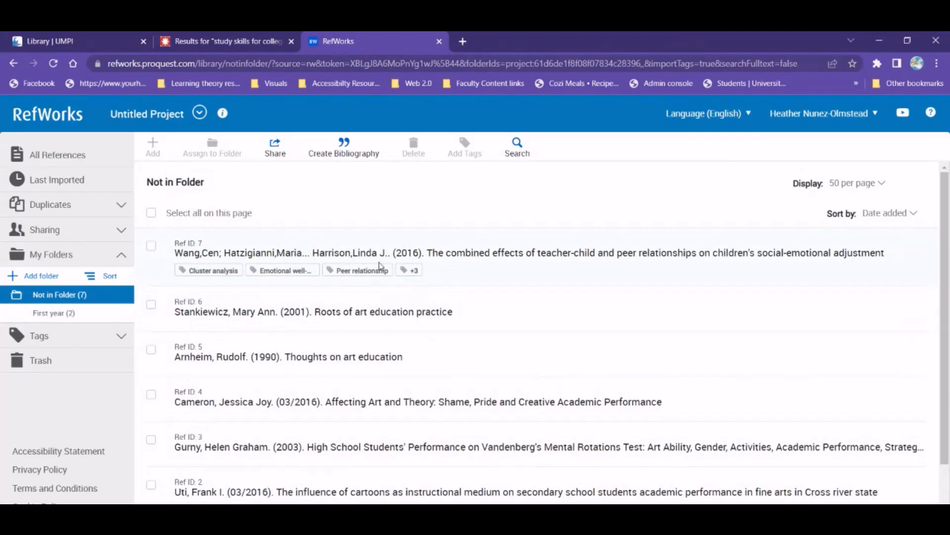
pyautogui.moveTo(293, 363)
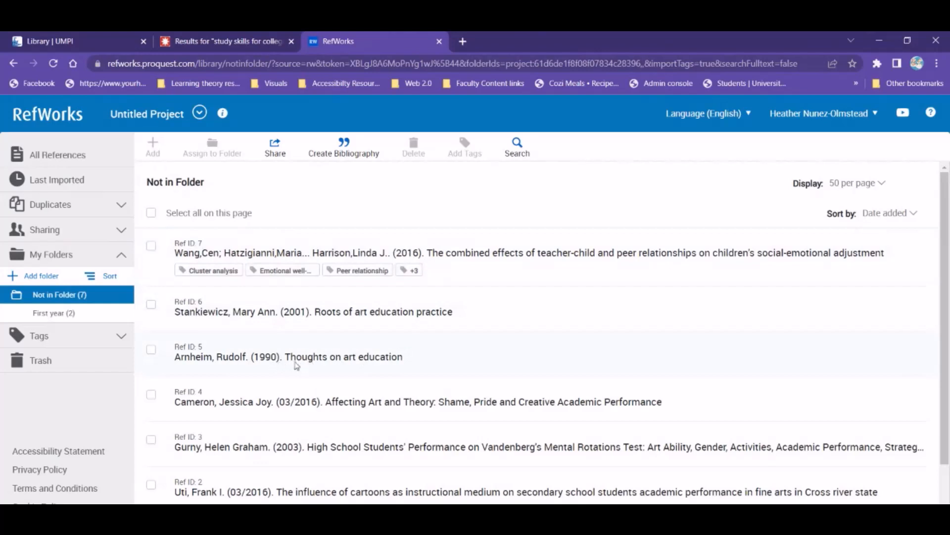
pyautogui.moveTo(476, 368)
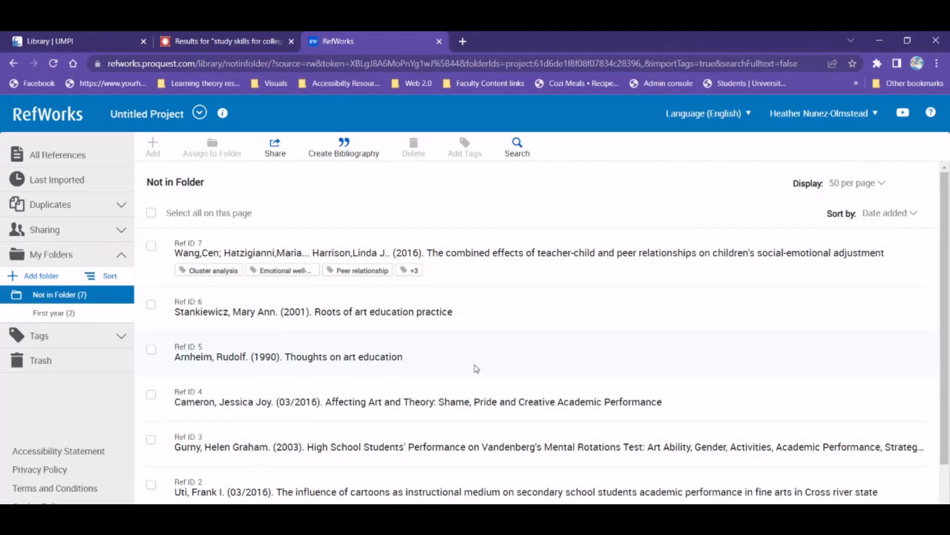
pyautogui.moveTo(608, 367)
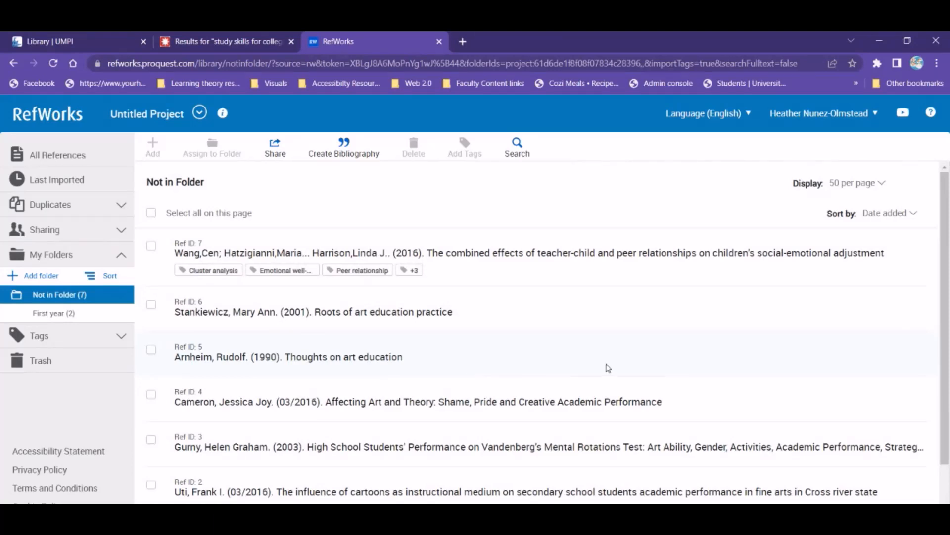
pyautogui.moveTo(589, 353)
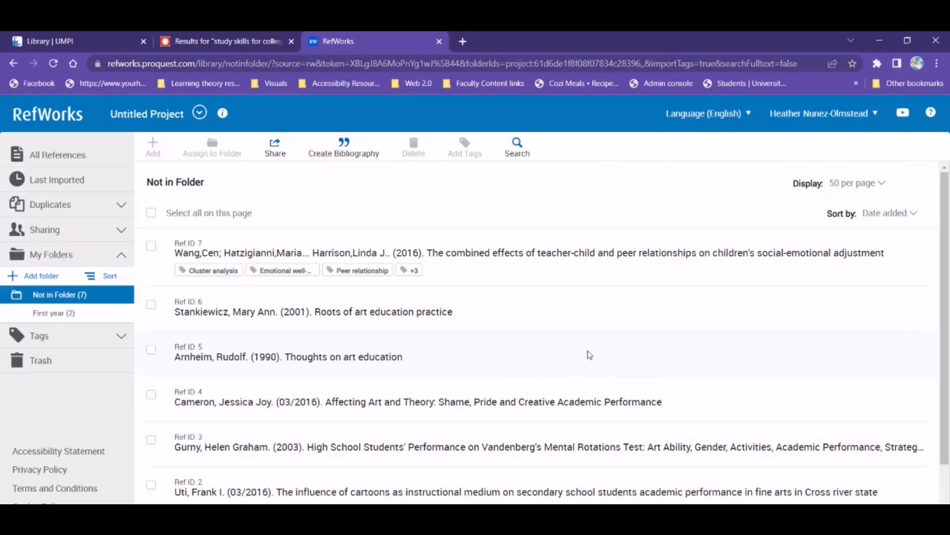
pyautogui.moveTo(216, 235)
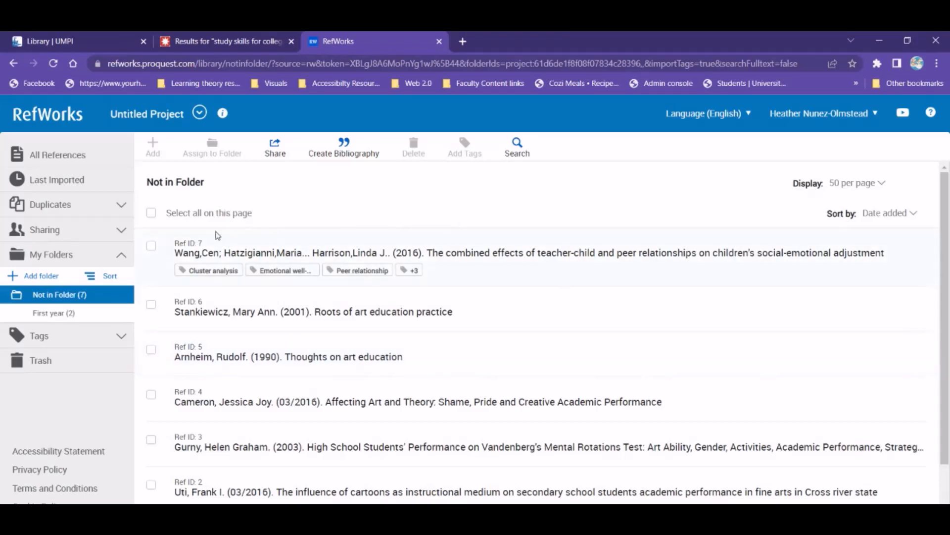
pyautogui.moveTo(259, 278)
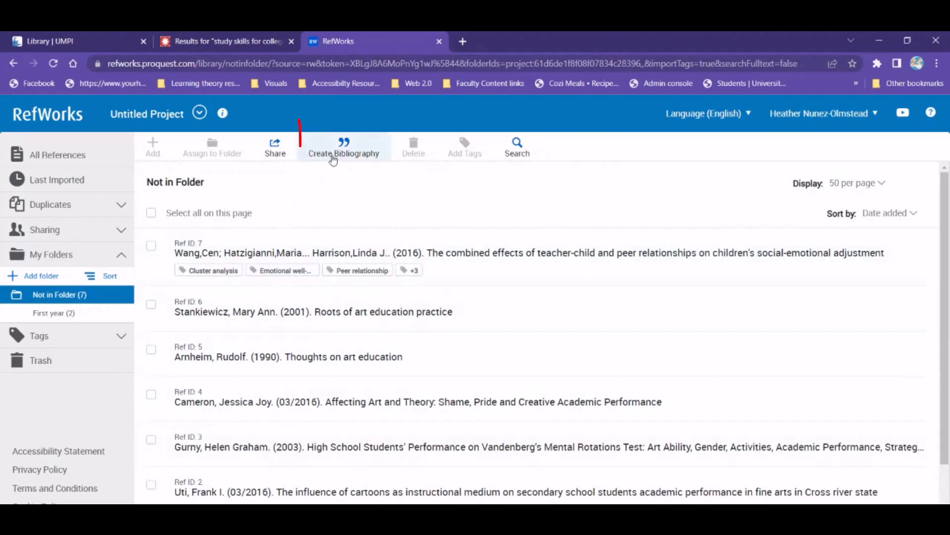
# Create a bibliography of the unfiled references in APA 6th Edition style.
pyautogui.click(343, 146)
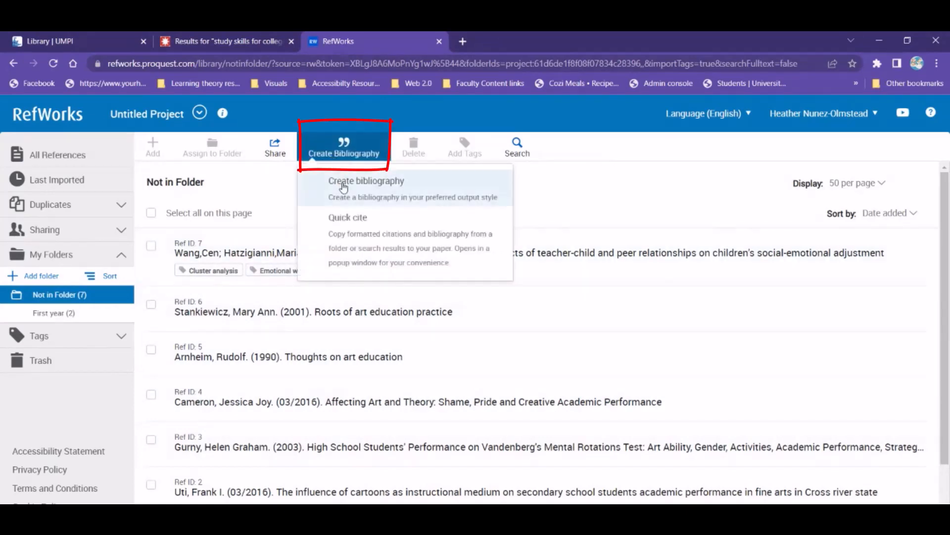
pyautogui.click(365, 180)
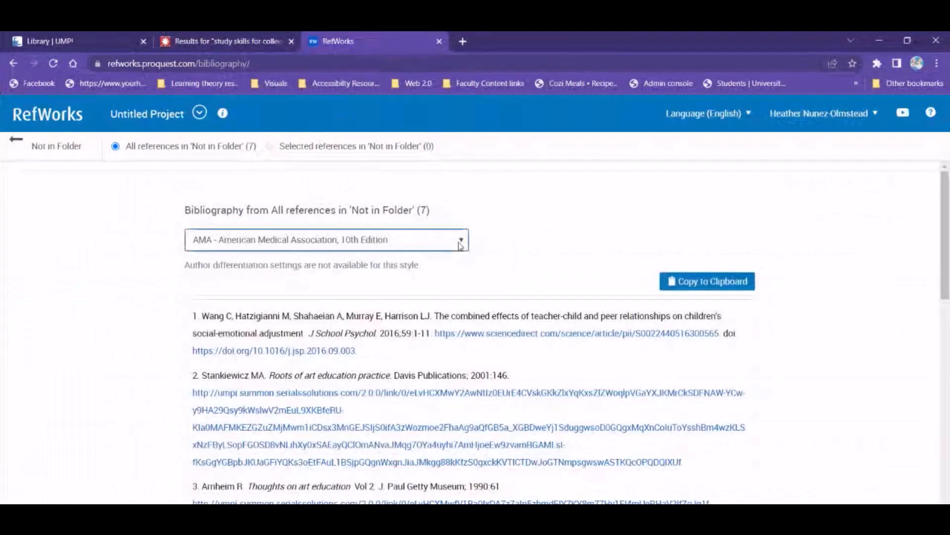
pyautogui.click(459, 240)
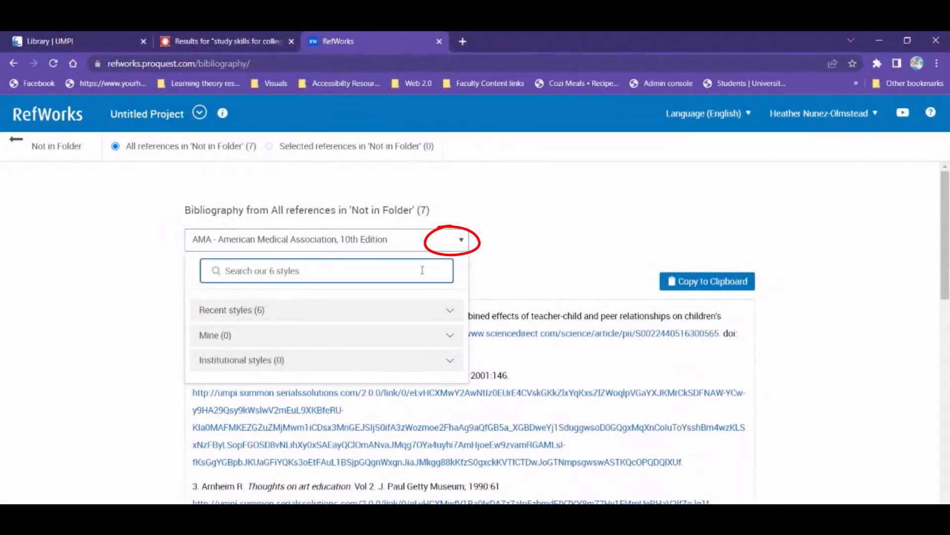
pyautogui.write('APA')
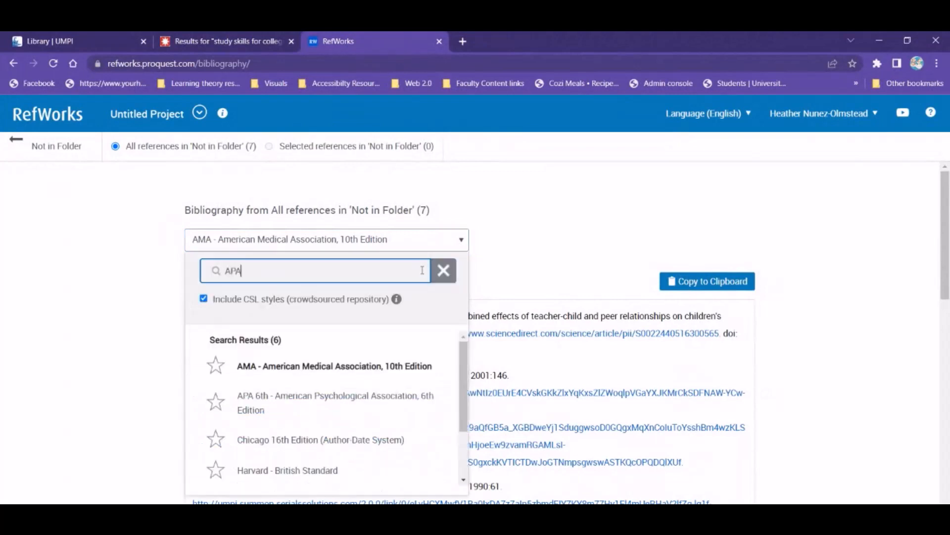
pyautogui.write('APA')
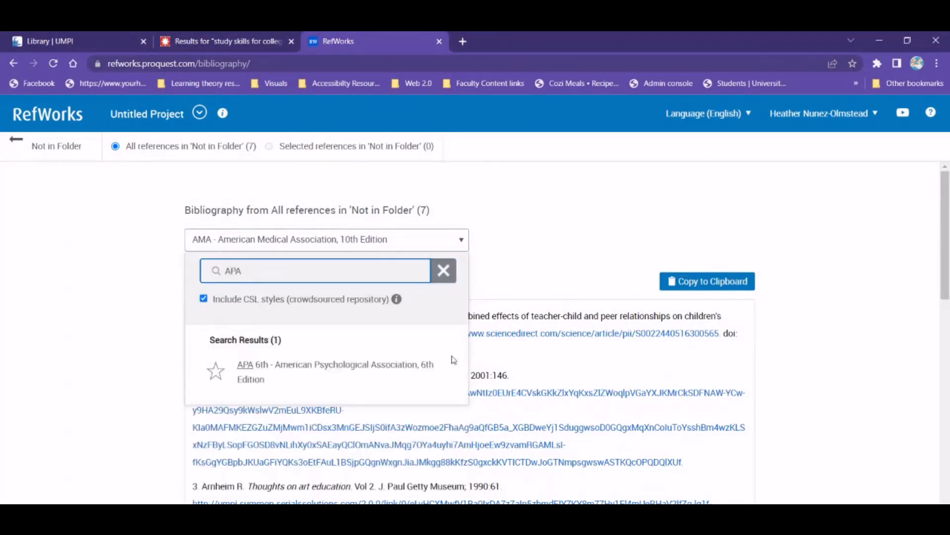
pyautogui.moveTo(353, 368)
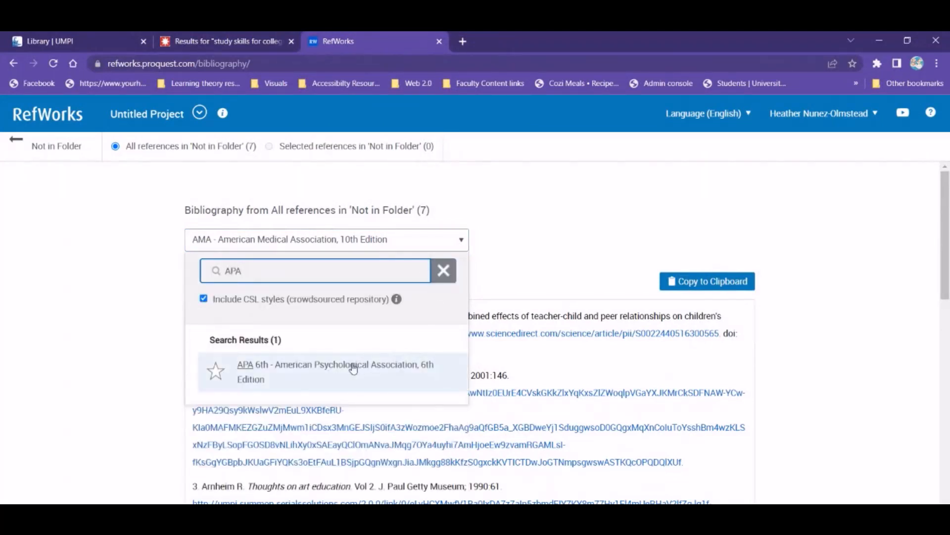
pyautogui.moveTo(315, 292)
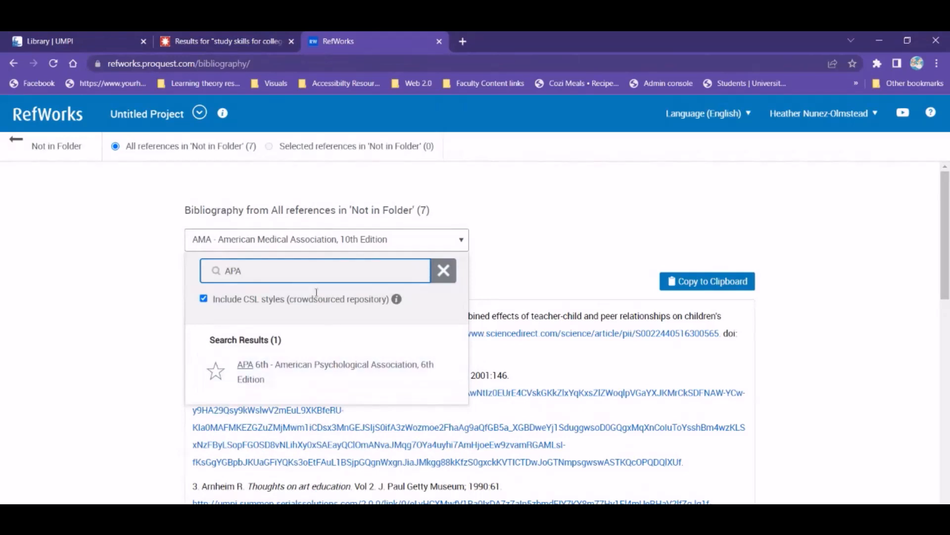
pyautogui.write('ML')
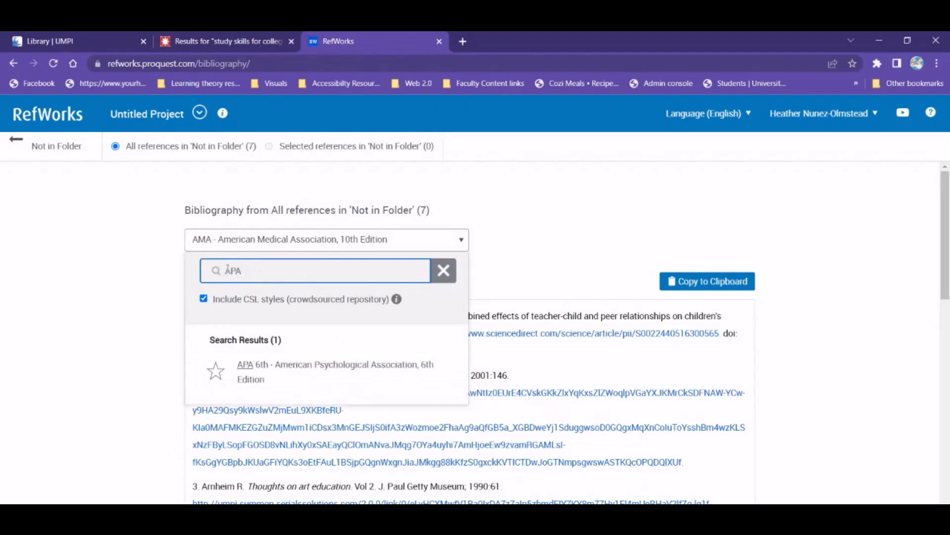
pyautogui.click(336, 371)
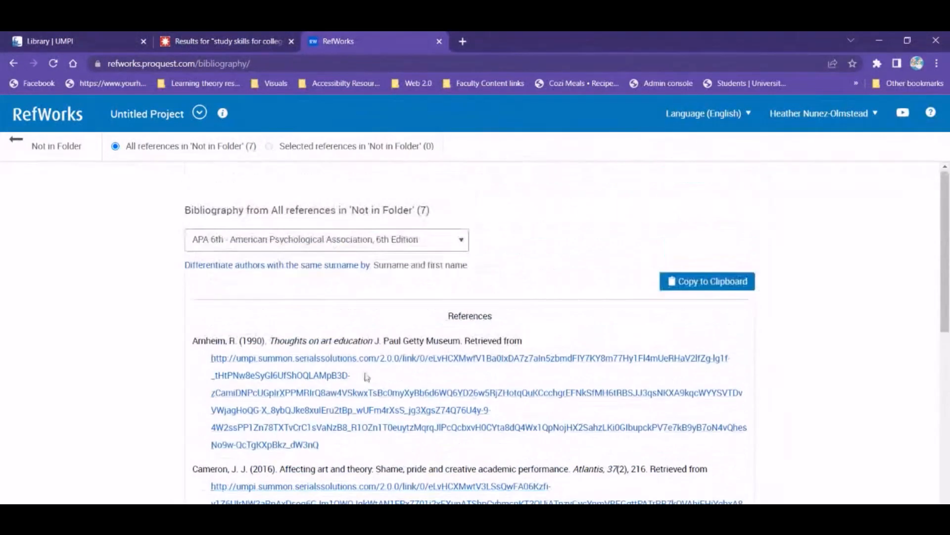
# Copy the formatted APA bibliography to the clipboard.
pyautogui.scroll(-3)
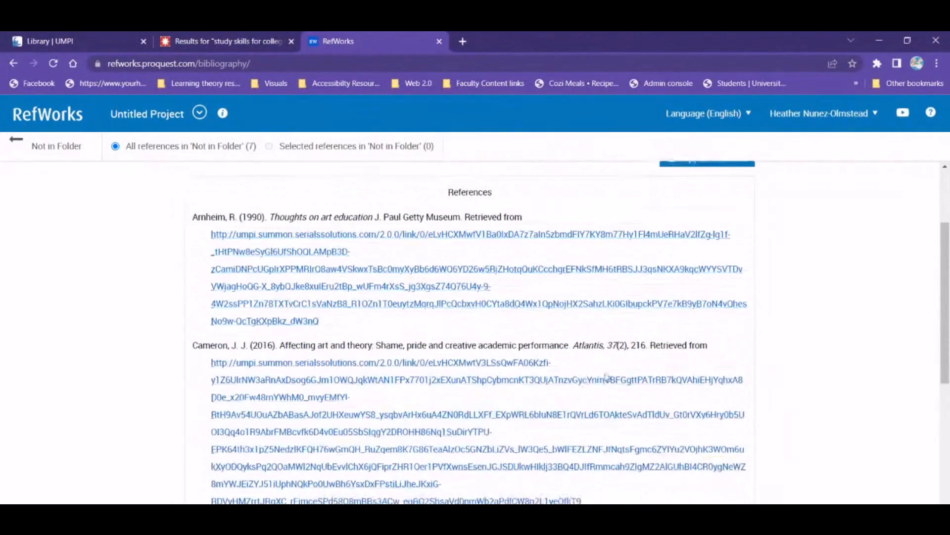
pyautogui.scroll(3)
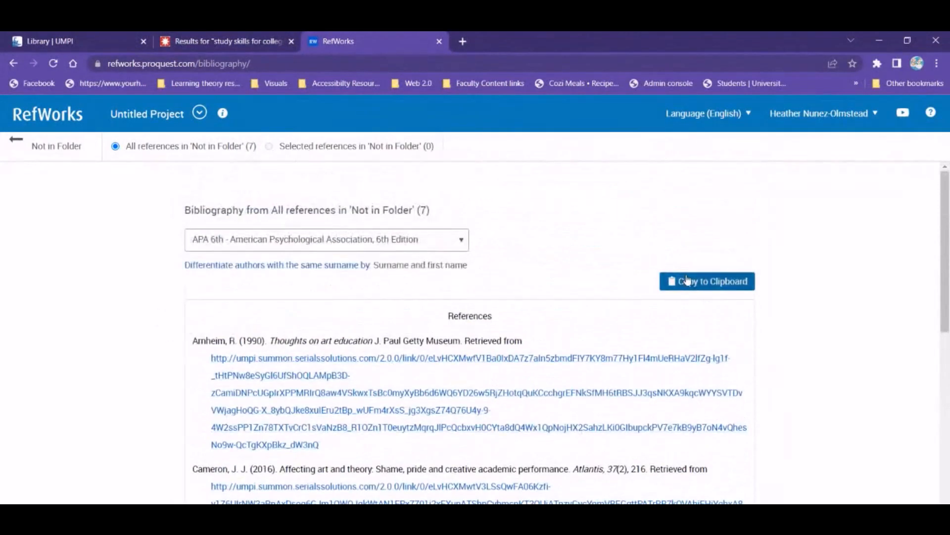
pyautogui.click(706, 280)
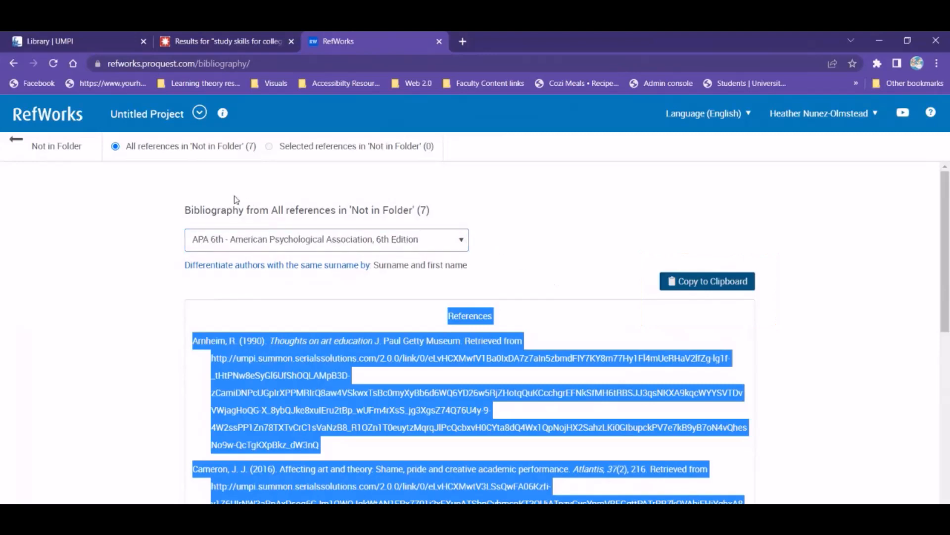
pyautogui.moveTo(140, 182)
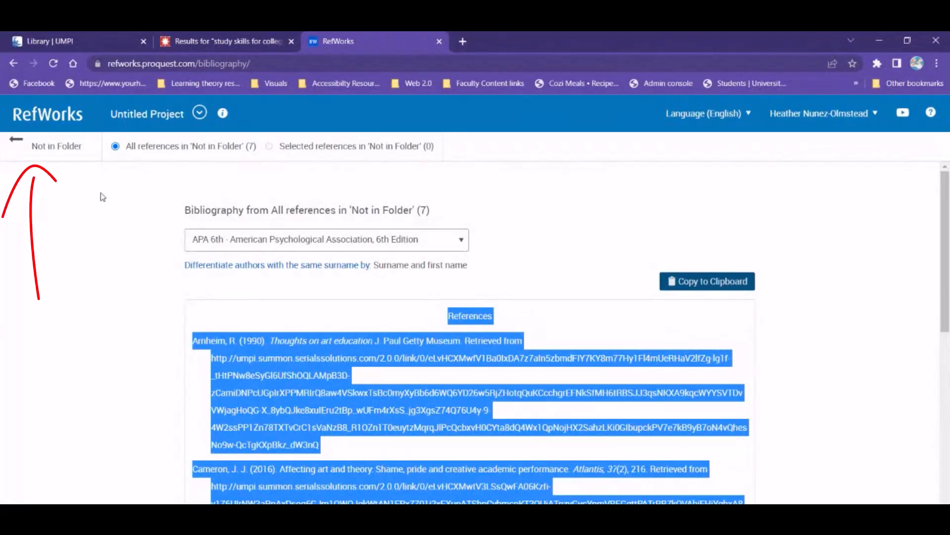
# Add a new empty folder named 'Art 108' and return to the unfiled references.
pyautogui.click(16, 139)
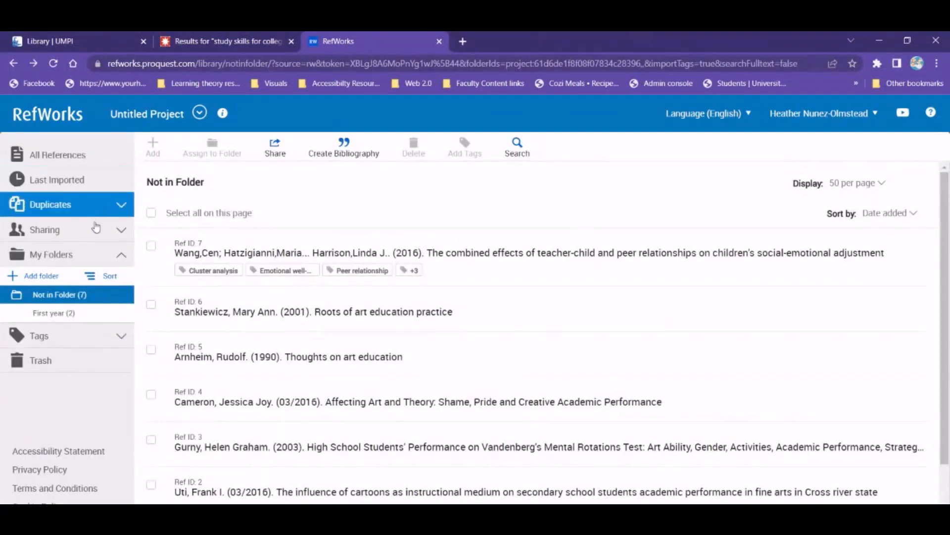
pyautogui.click(40, 276)
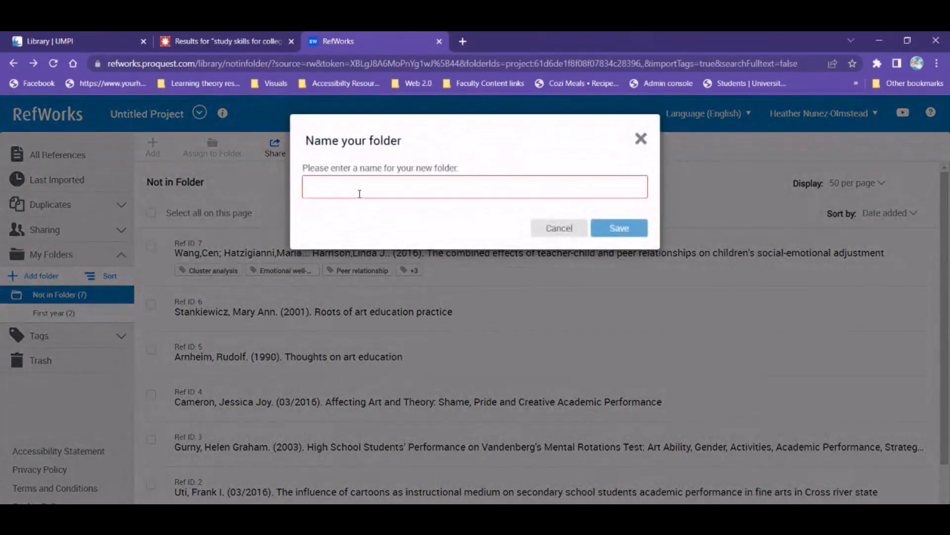
pyautogui.write('Art 108')
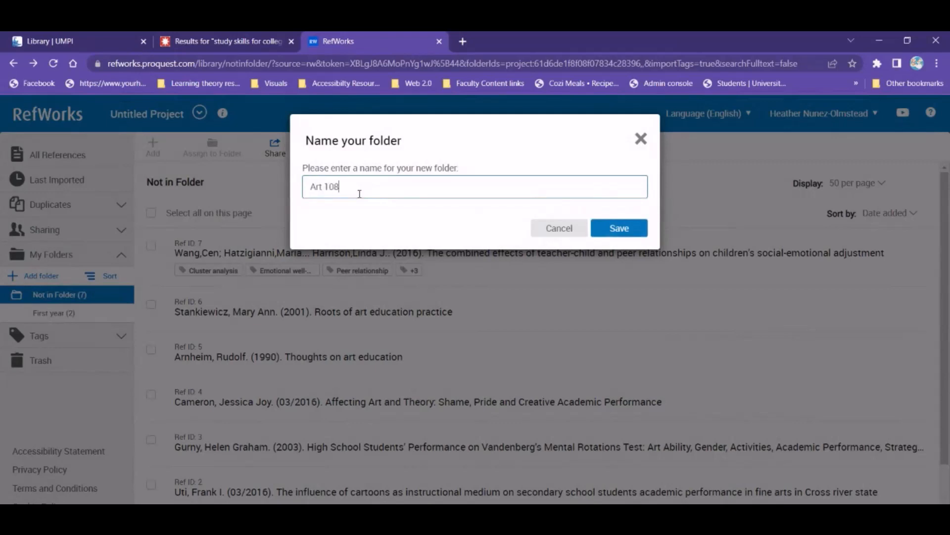
pyautogui.click(618, 228)
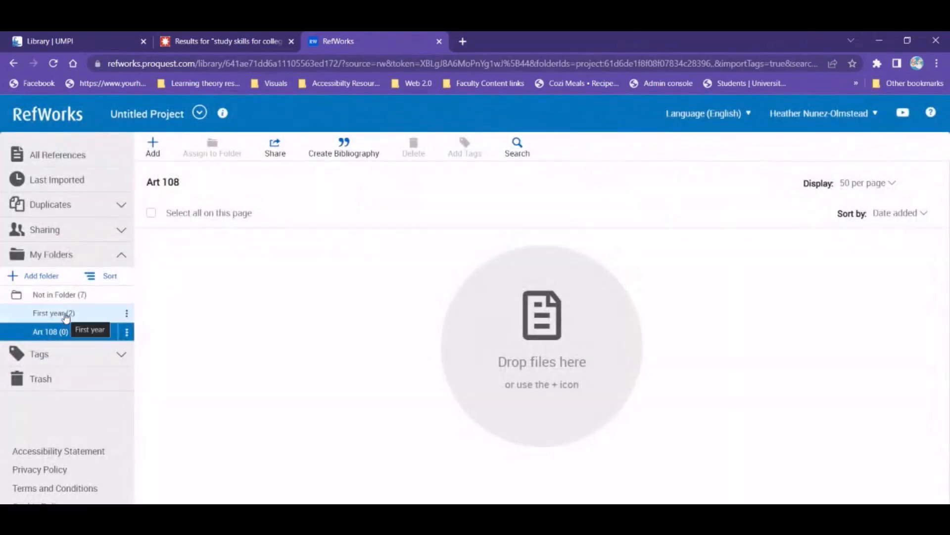
pyautogui.click(59, 295)
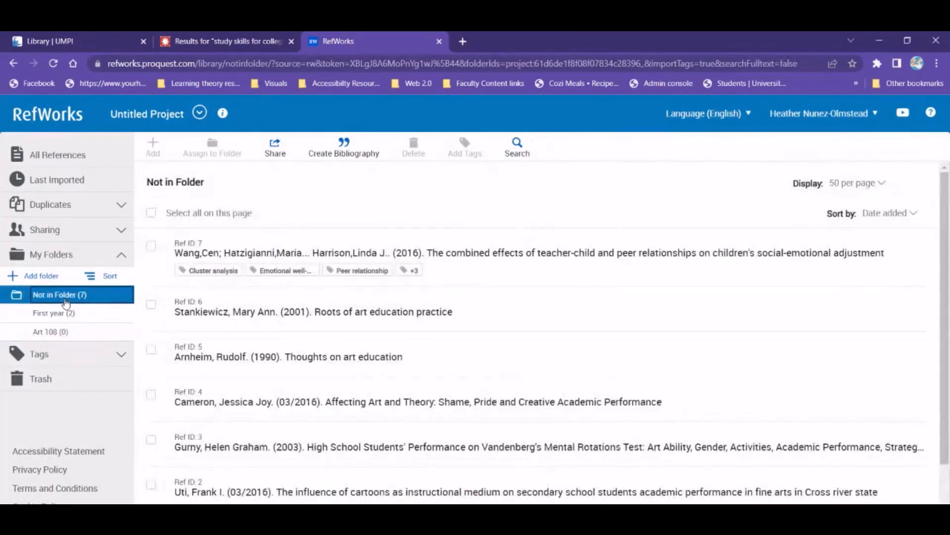
pyautogui.moveTo(321, 320)
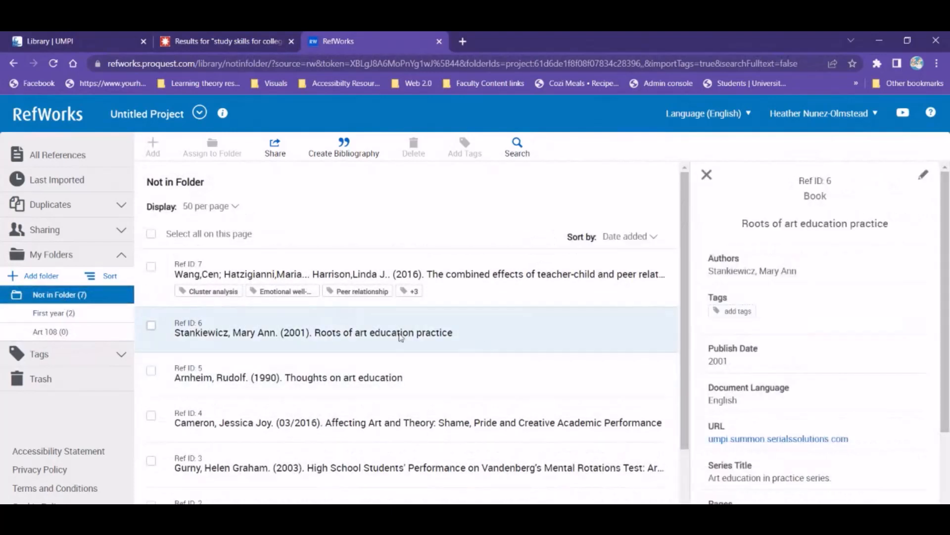
pyautogui.moveTo(433, 328)
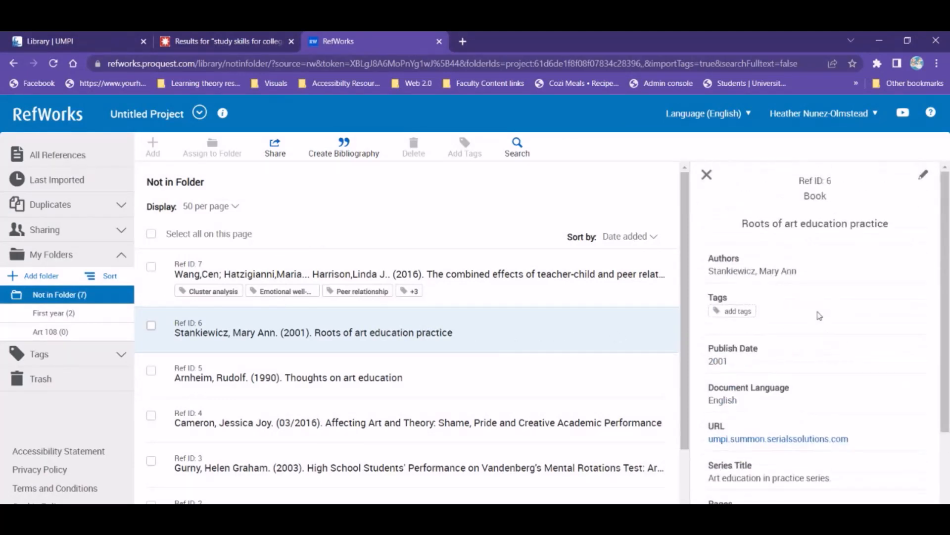
pyautogui.moveTo(560, 320)
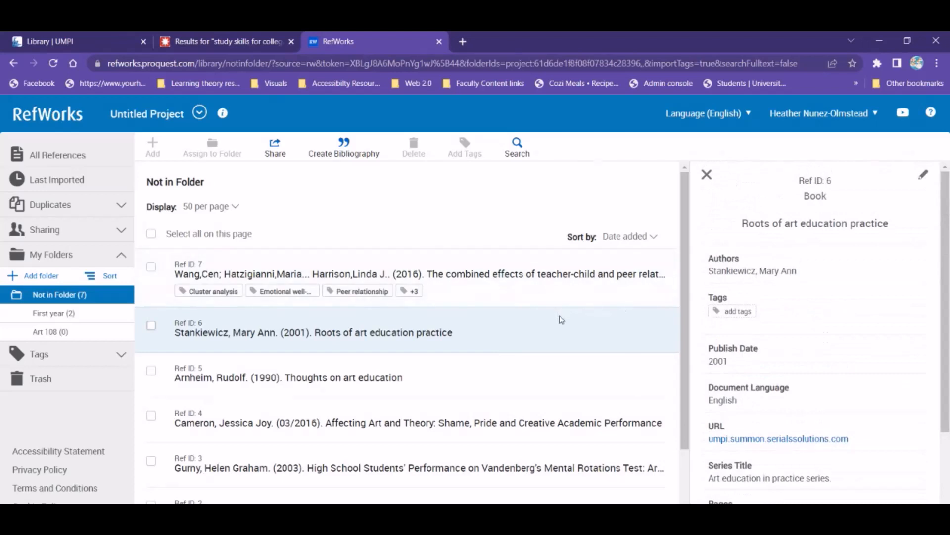
# Assign the Roots of art education practice reference to the Art 108 folder.
pyautogui.click(150, 325)
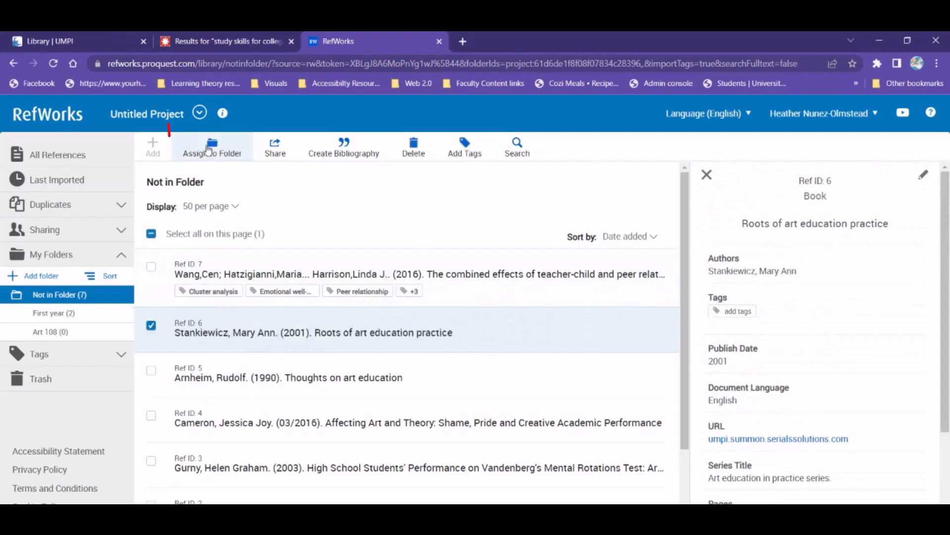
pyautogui.click(212, 147)
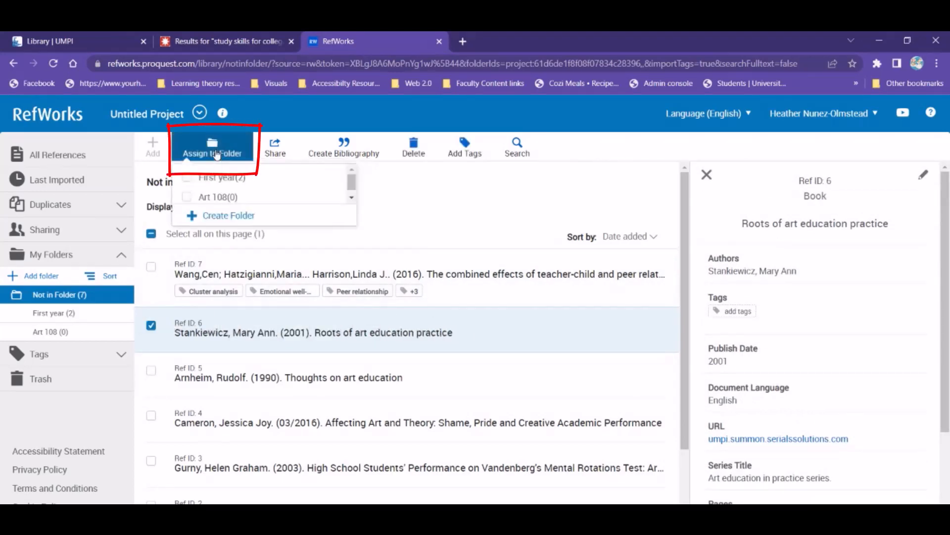
pyautogui.click(218, 196)
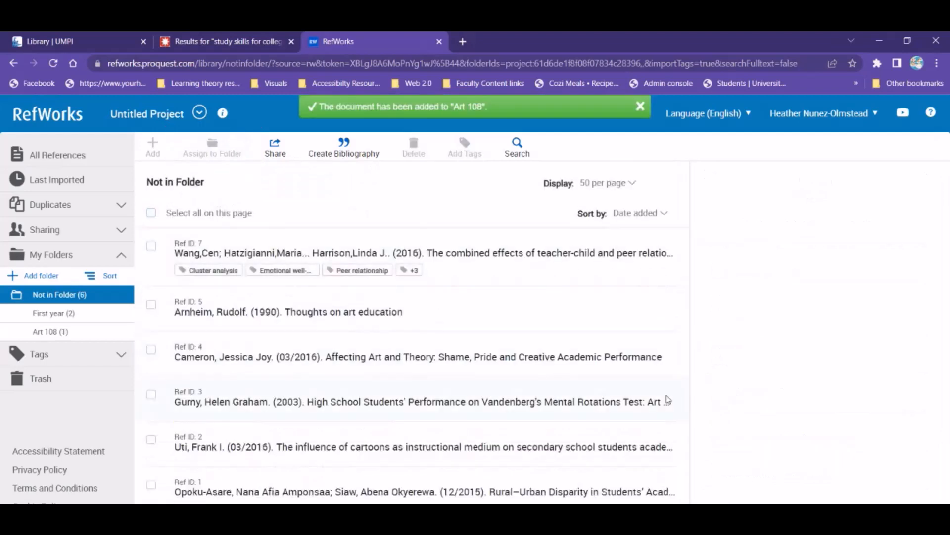
pyautogui.moveTo(54, 331)
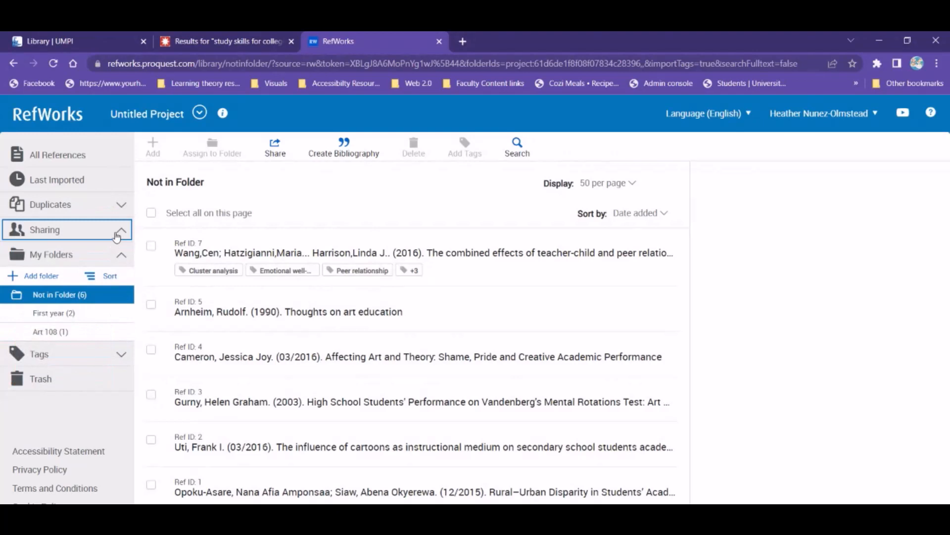
# Reach the Share folder settings for the First year folder.
pyautogui.click(53, 313)
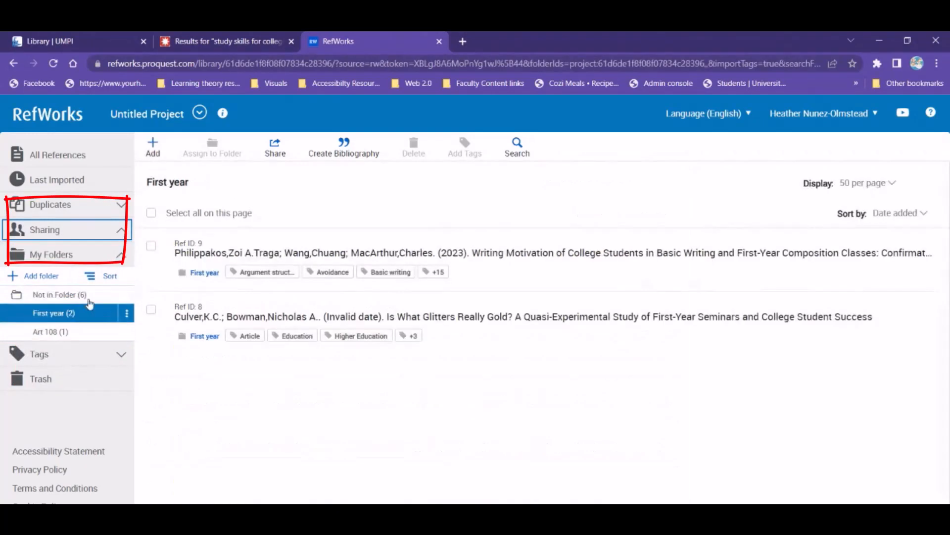
pyautogui.click(274, 148)
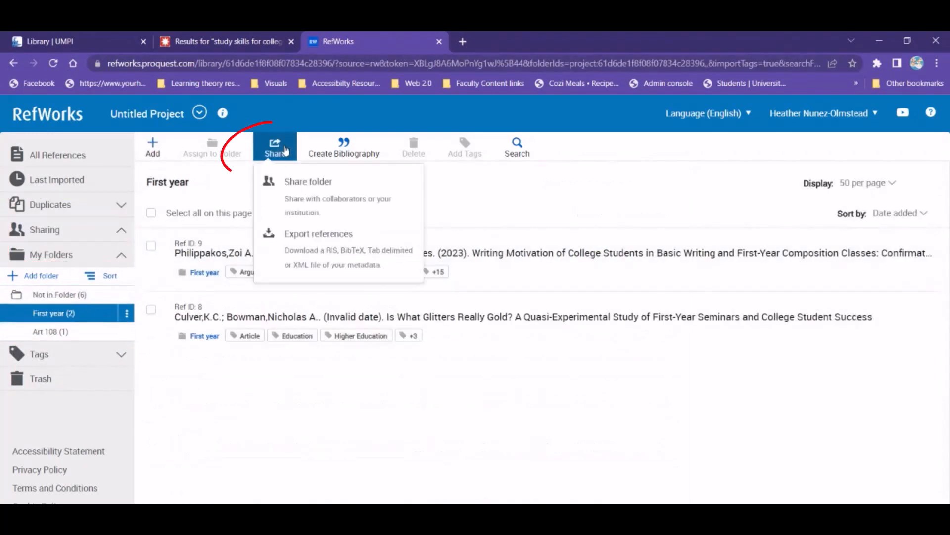
pyautogui.click(308, 182)
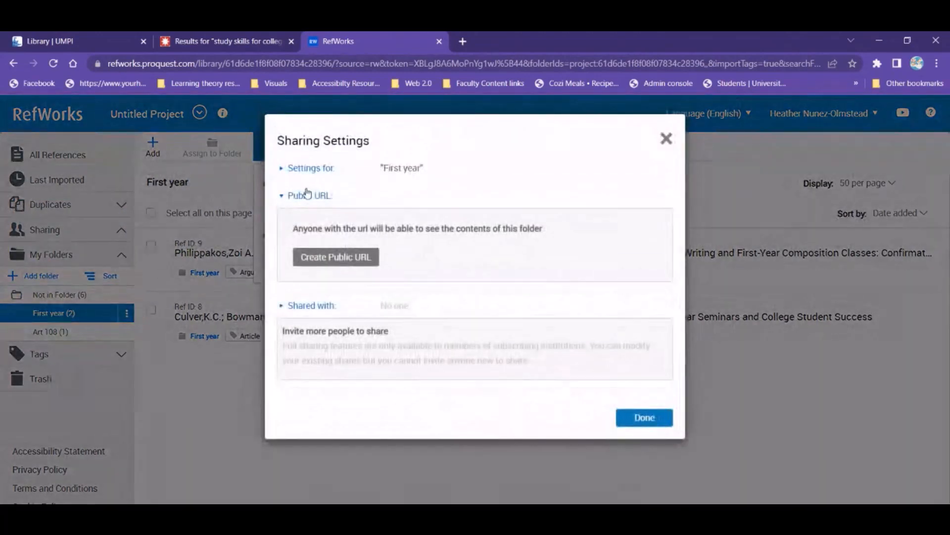
pyautogui.click(312, 305)
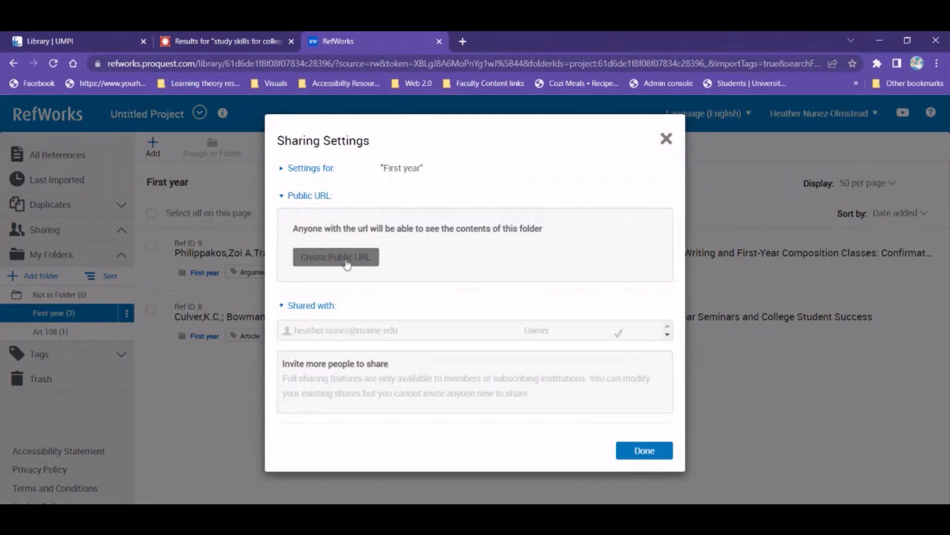
# Create a public URL for First year and copy that link to the clipboard.
pyautogui.click(336, 256)
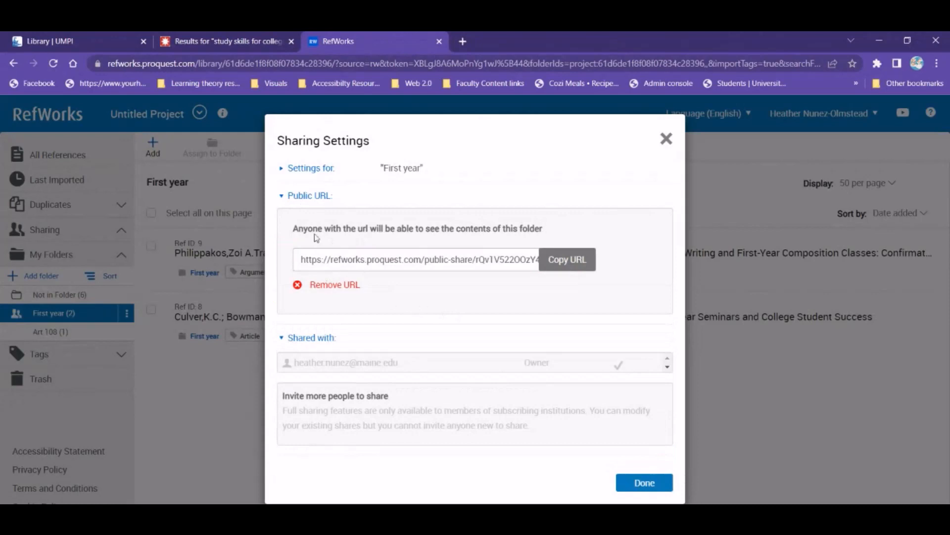
pyautogui.moveTo(436, 287)
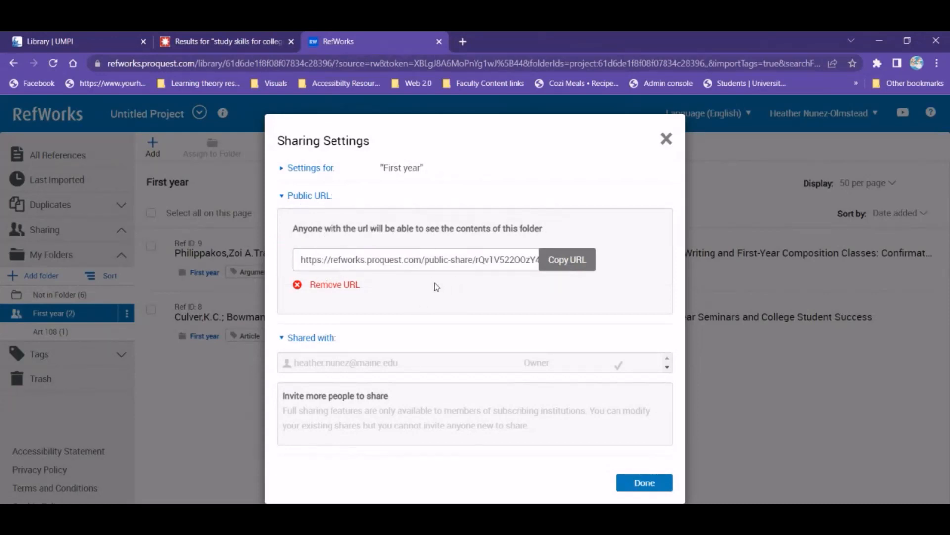
pyautogui.click(566, 259)
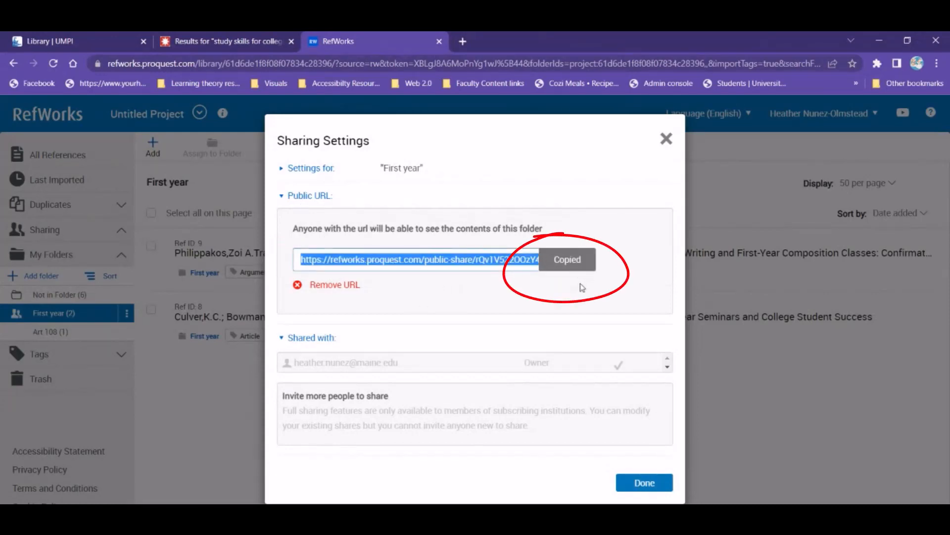
pyautogui.moveTo(580, 293)
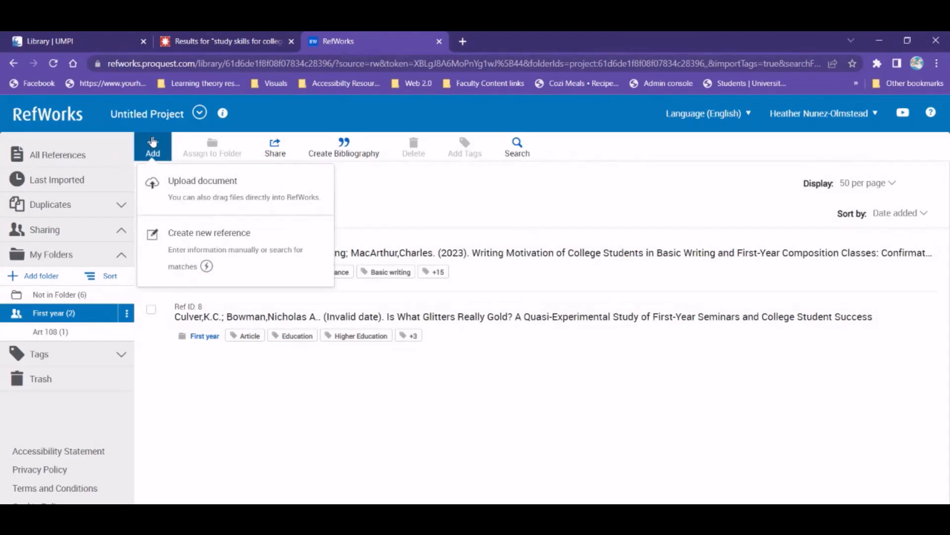
pyautogui.moveTo(209, 233)
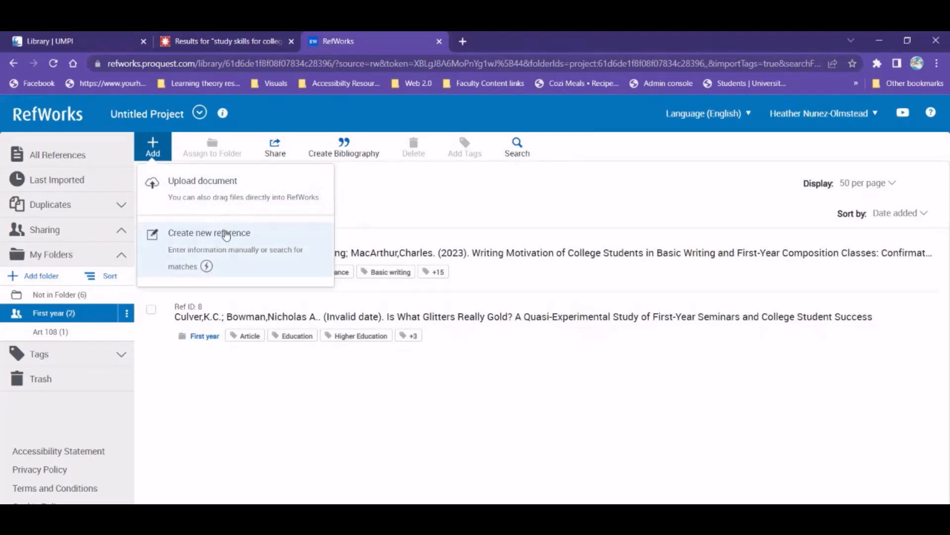